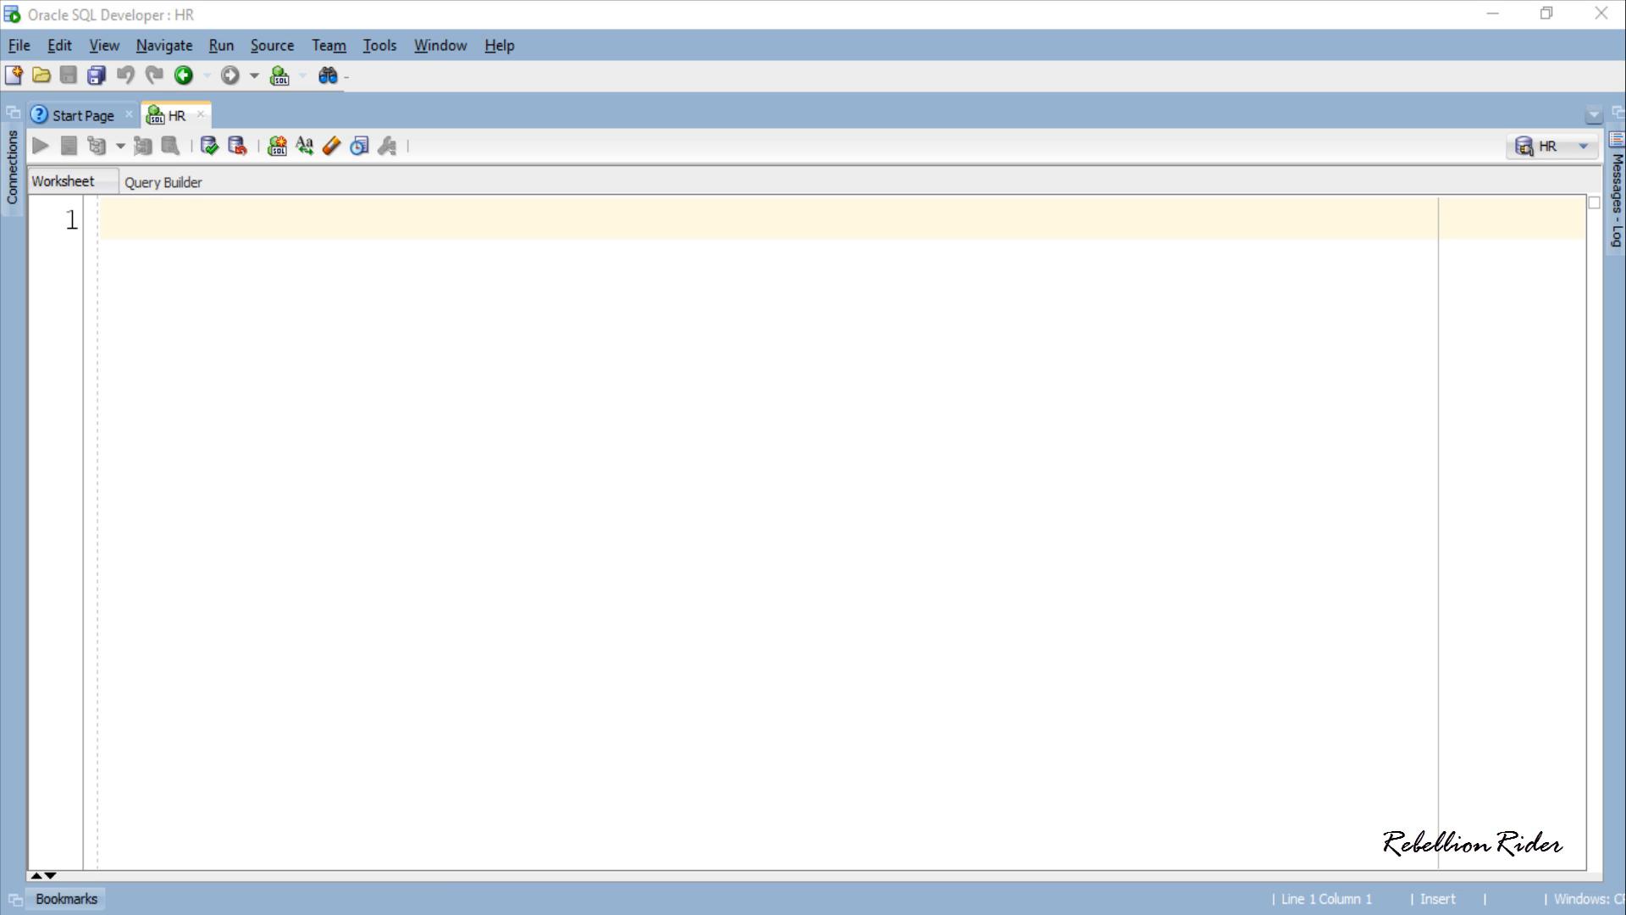
- Declare procedure pr_RebellionRider with var_name := 'Manish' and var_web := 'RebellionRider.com' as VARCHAR2(20)
text(CREATE OR REPLACE PROCEDURE pr_RebellionRider)
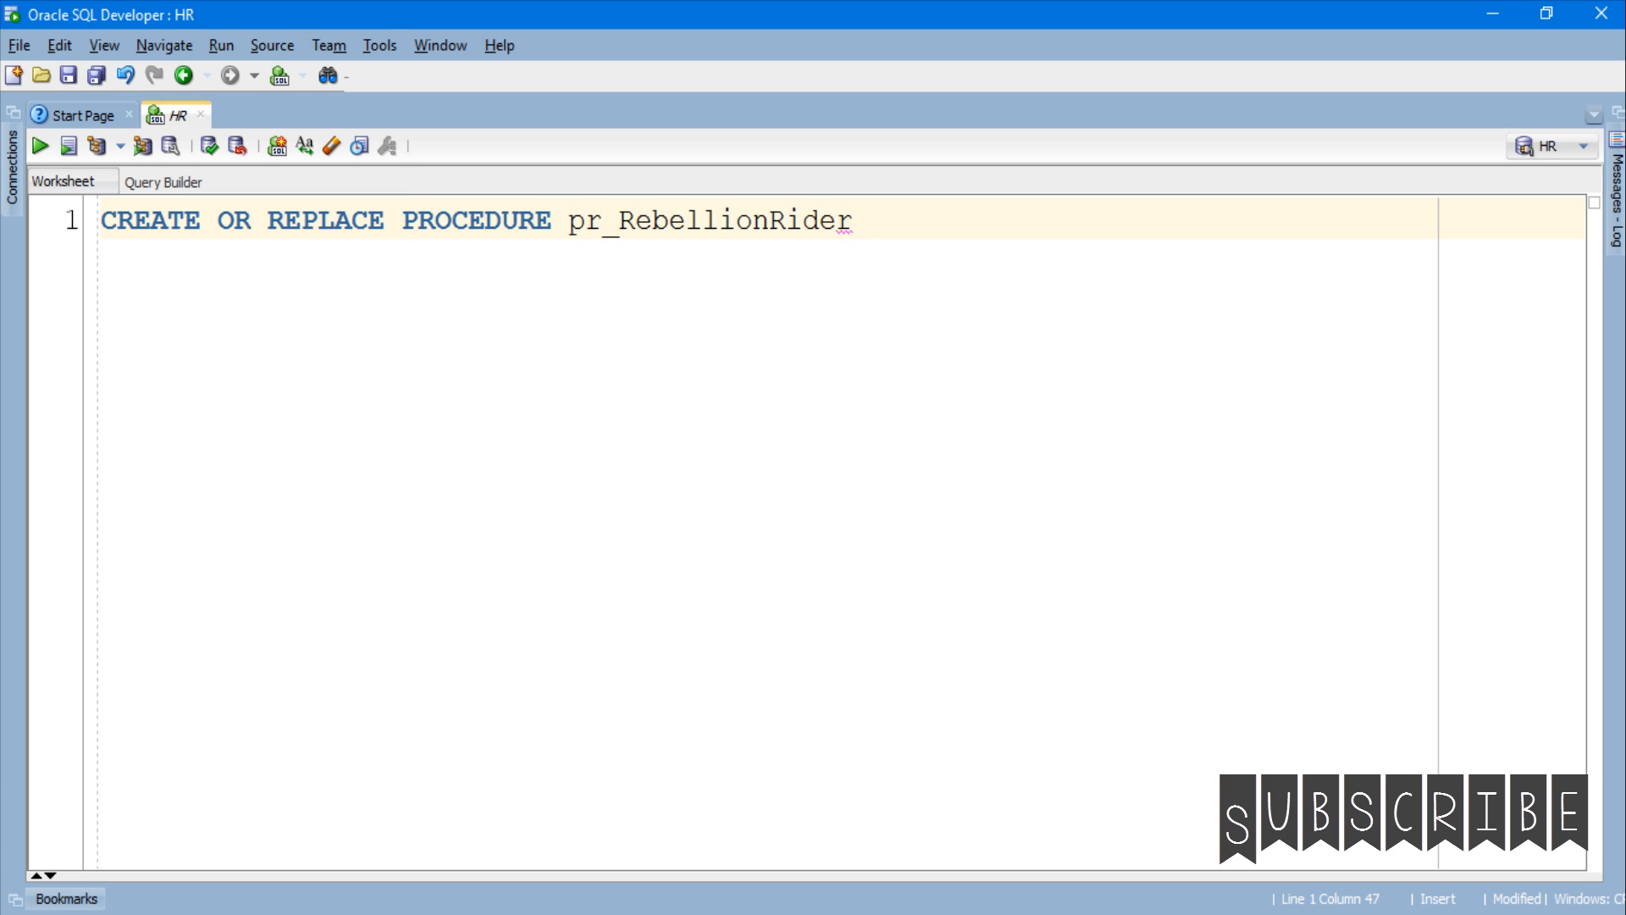
text(IS)
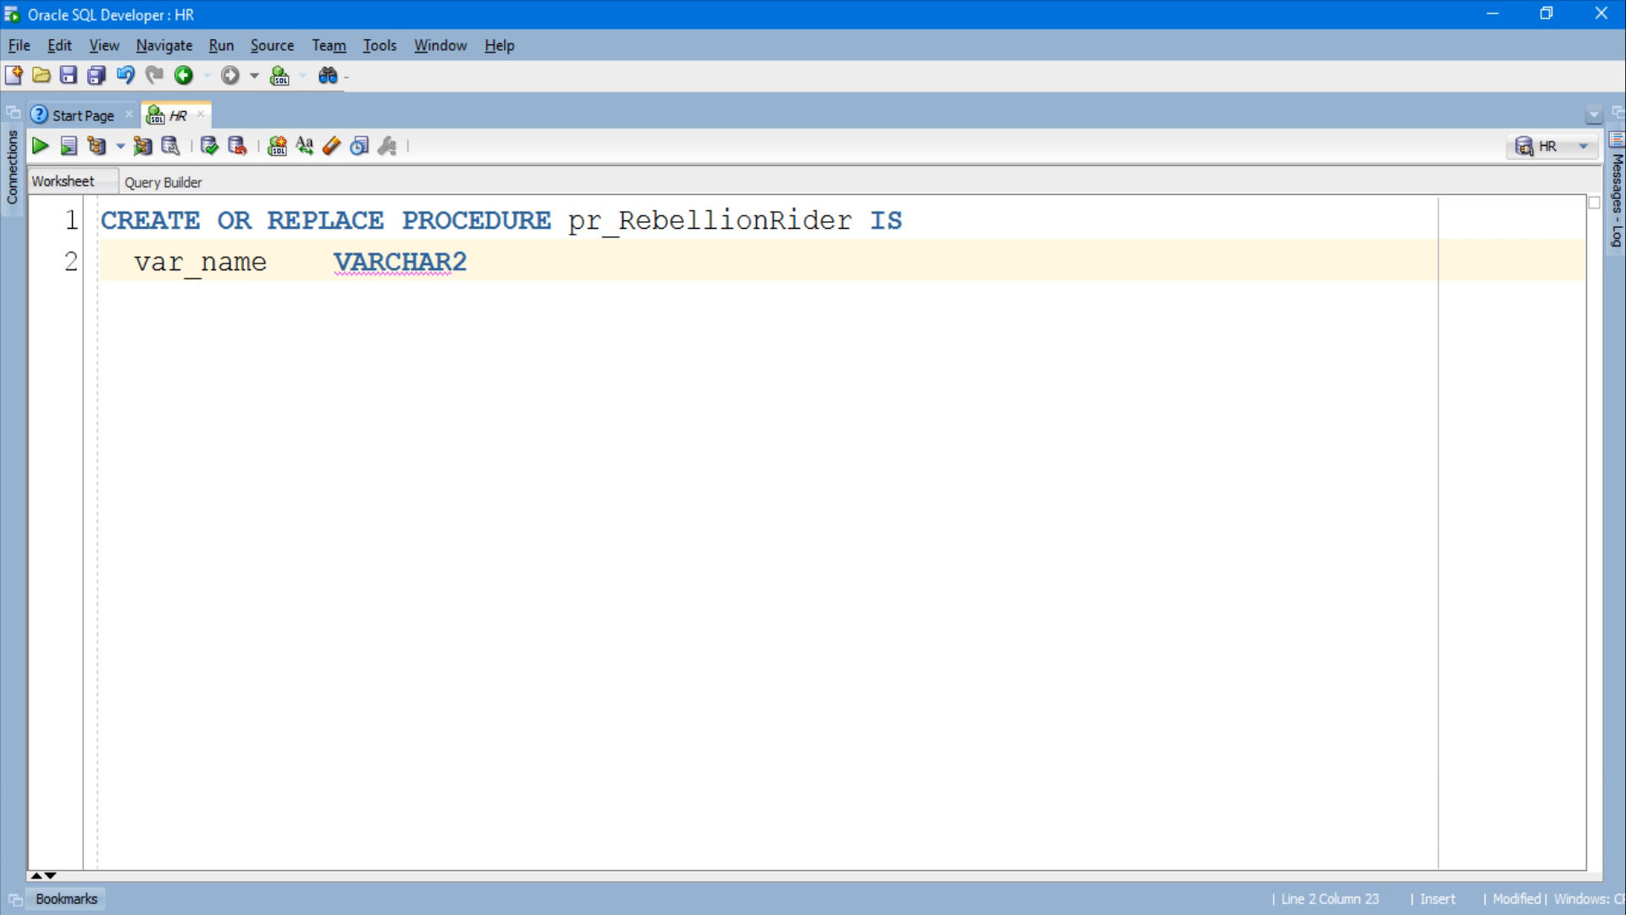
text((20)  :='Manish')
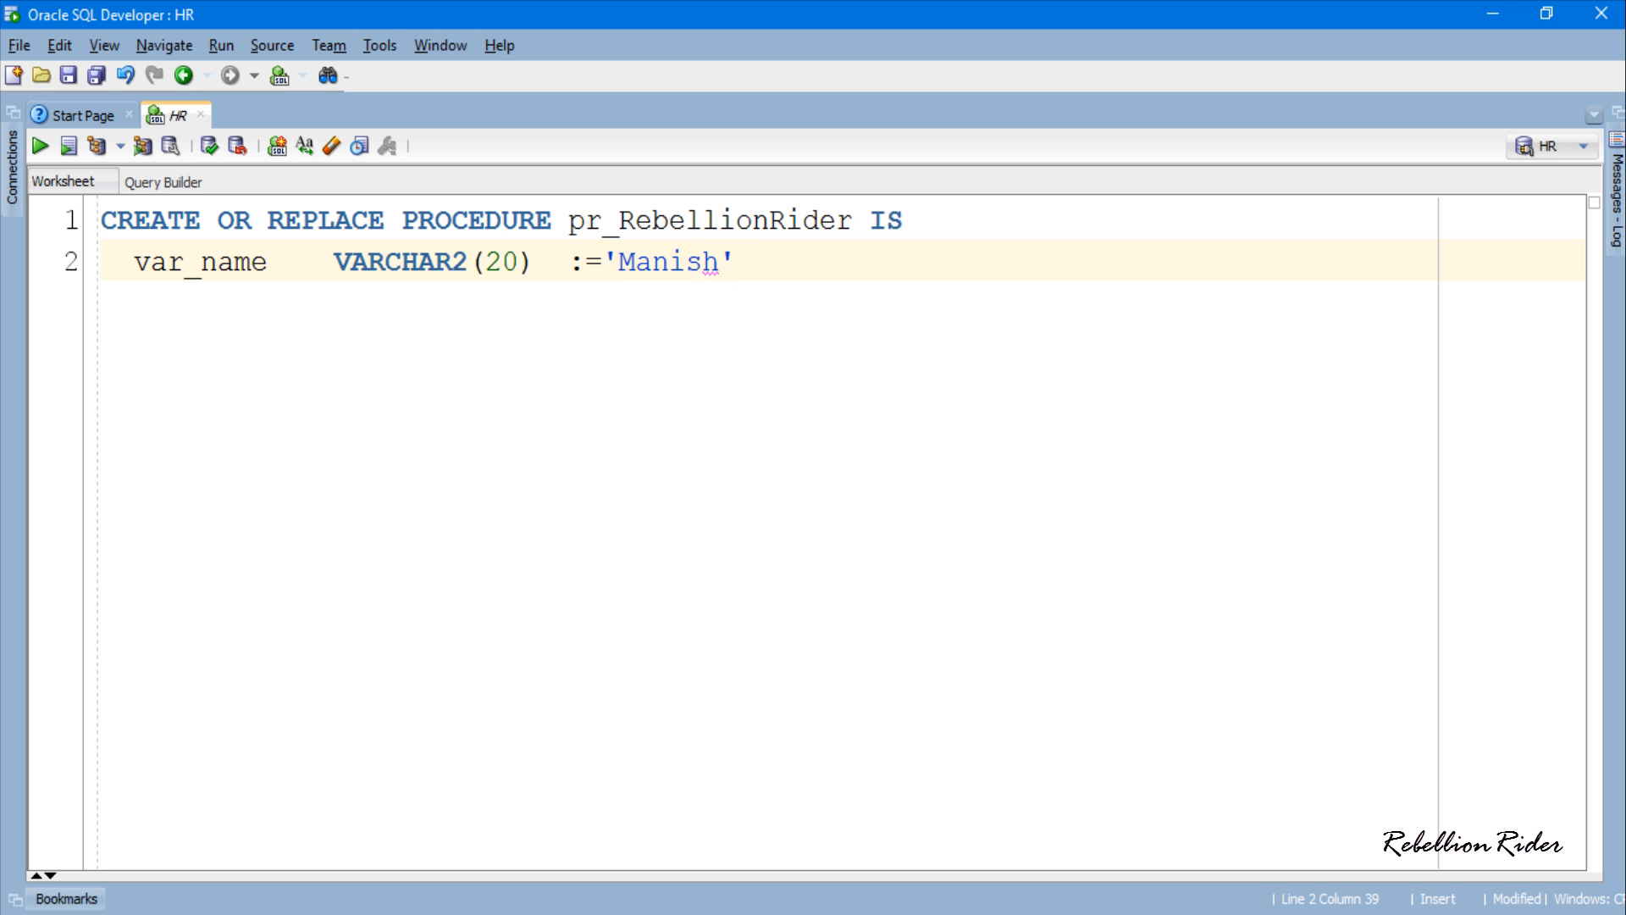
text(var_web)
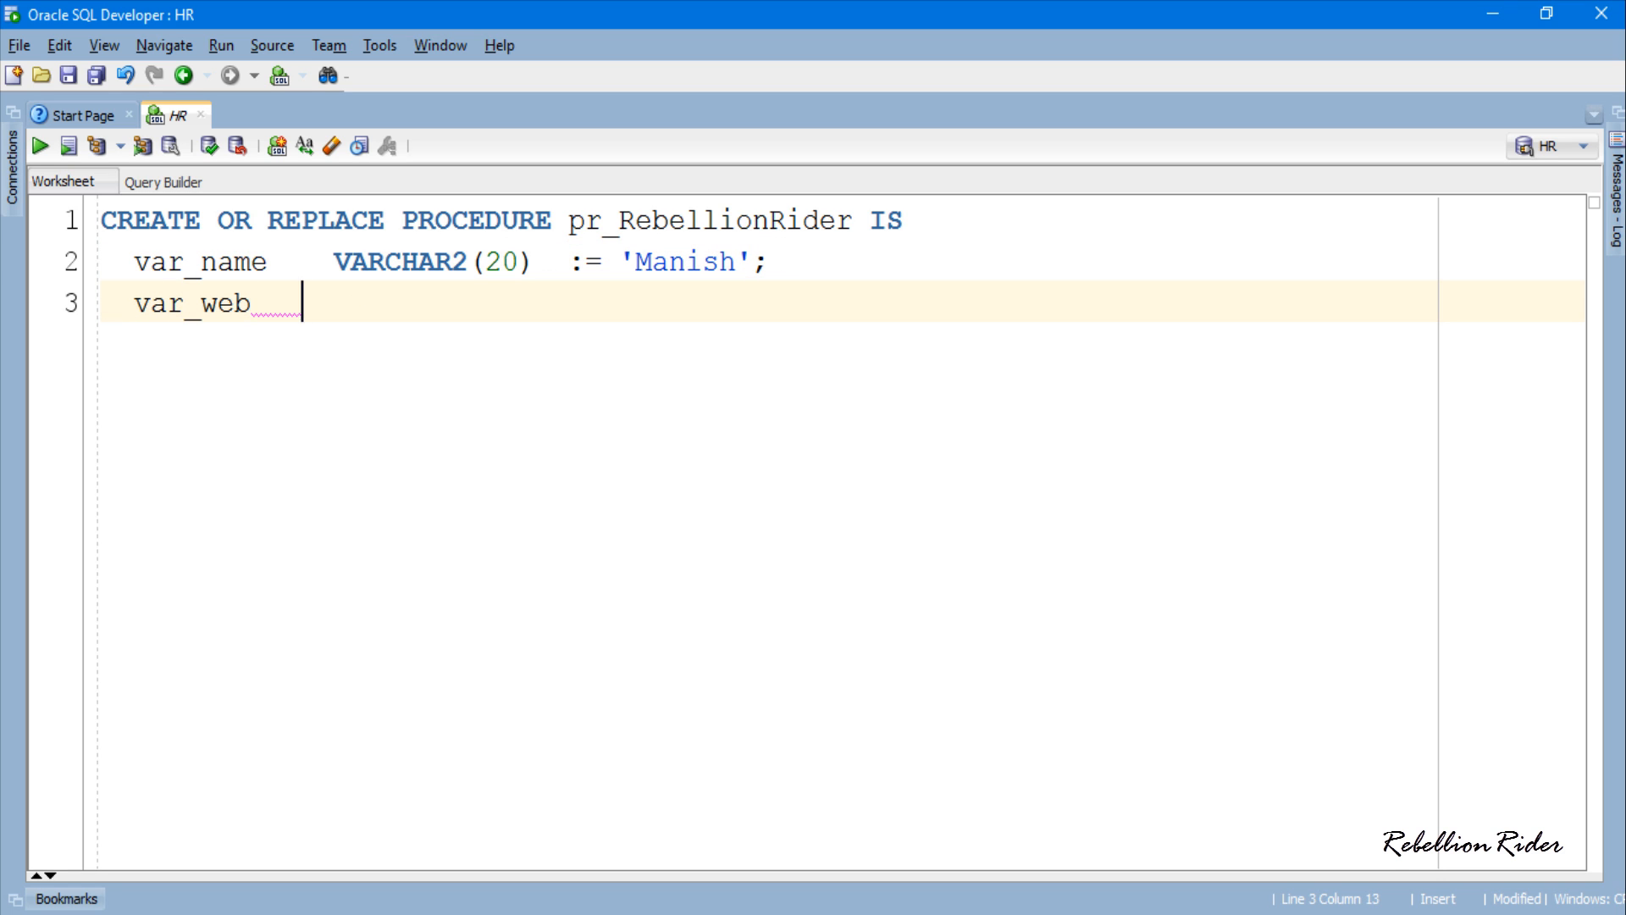
text(VARCHAR2)
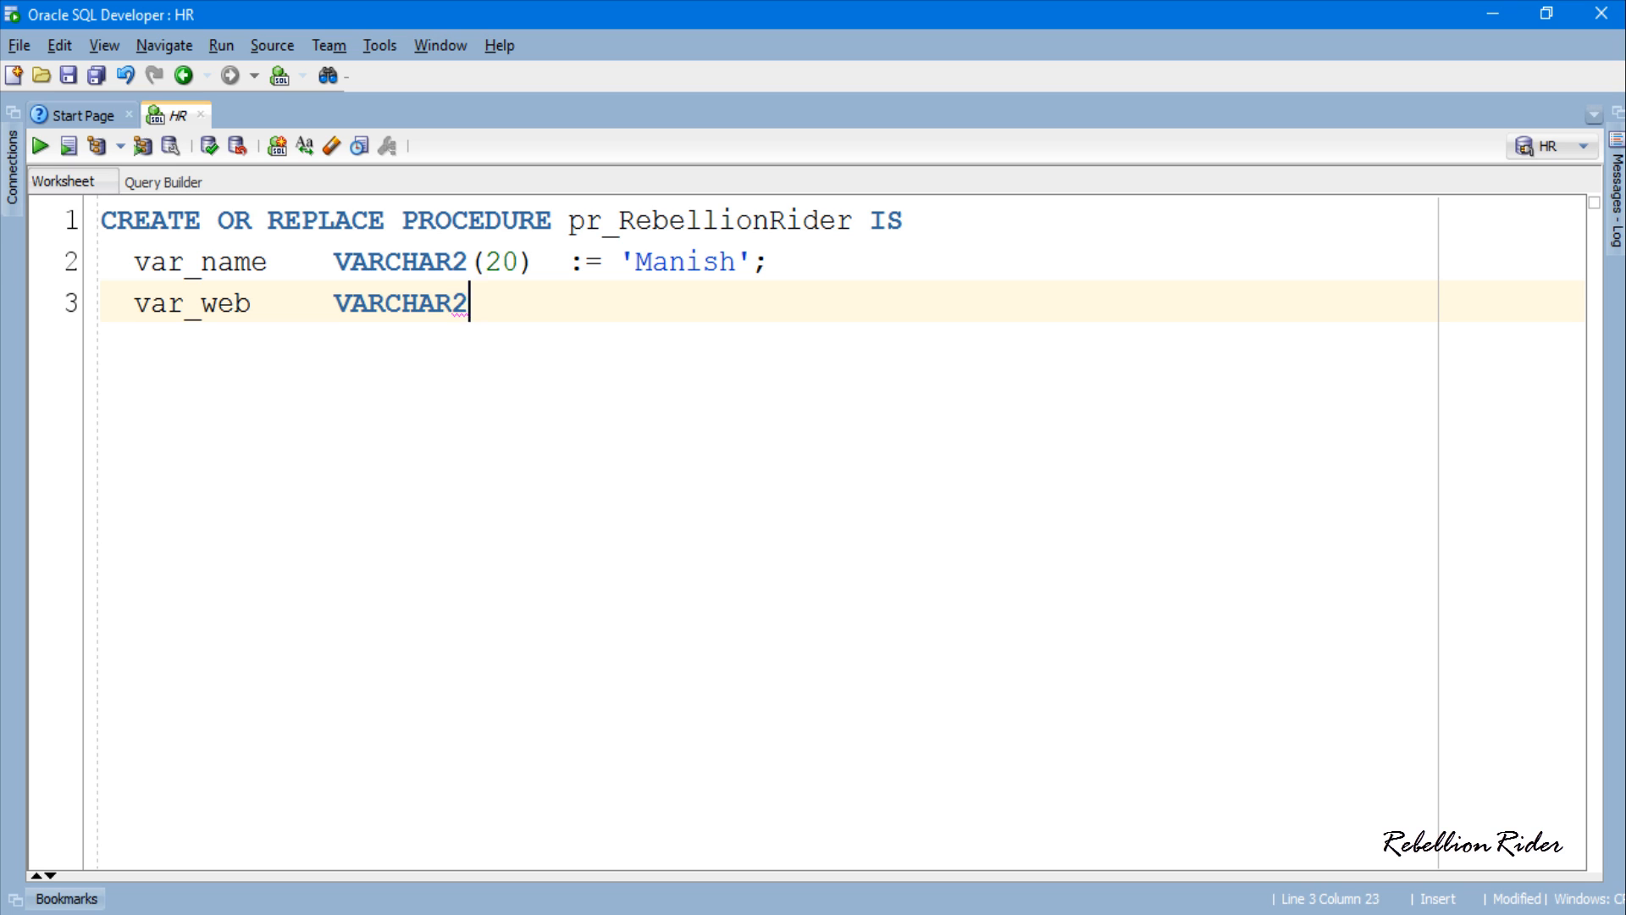
text((20)  := 'Rebe)
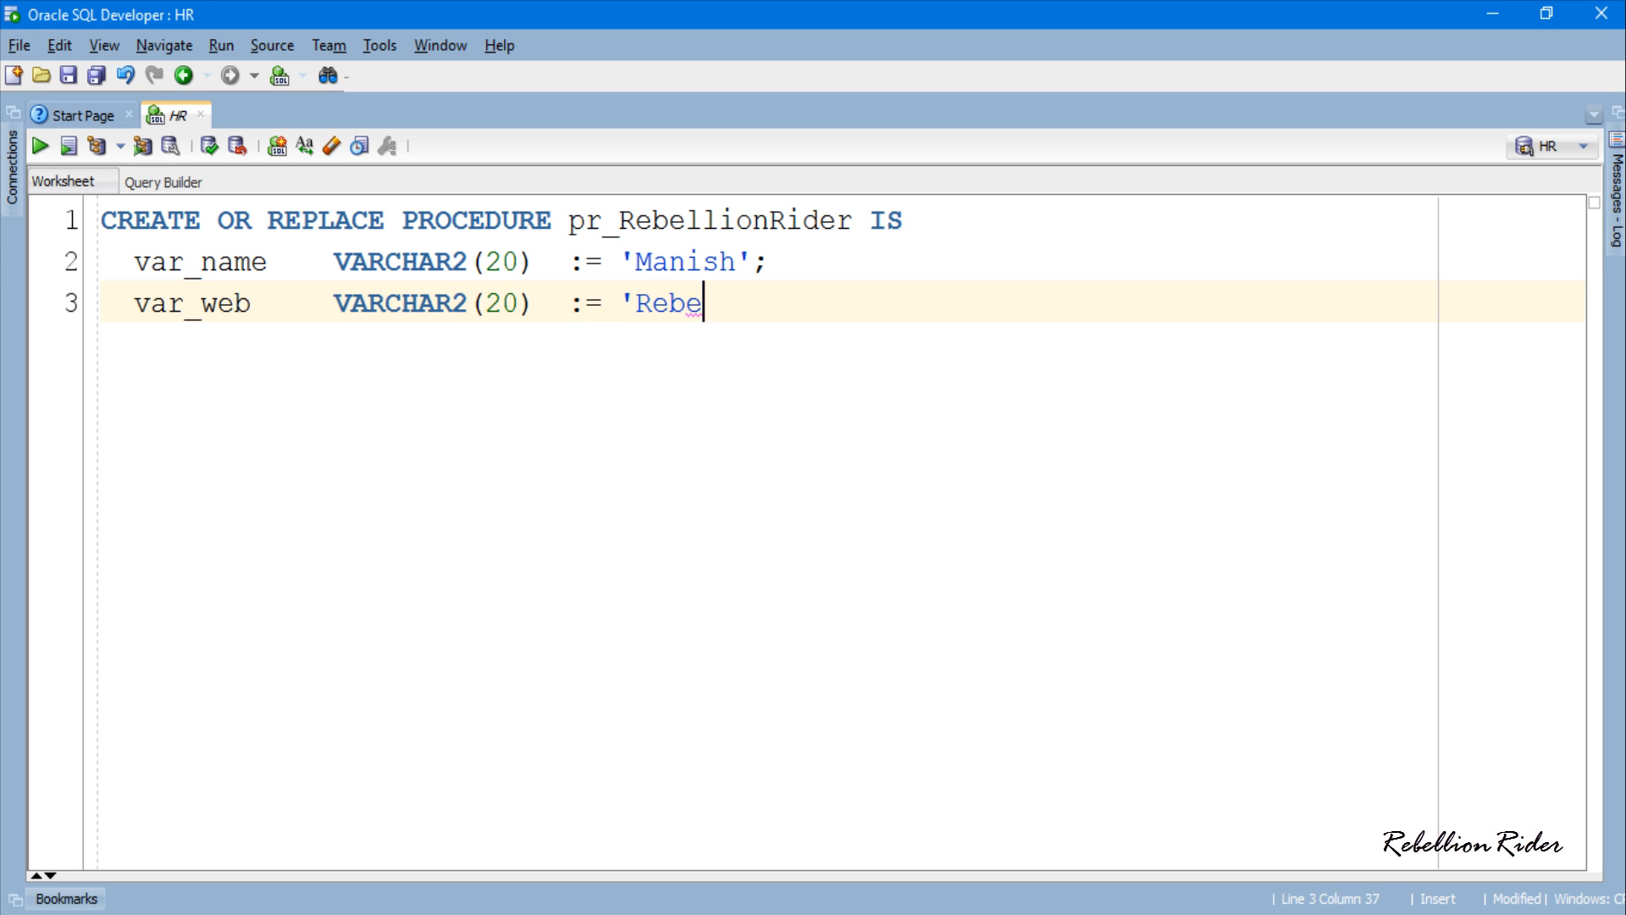
text(llionRider.com';)
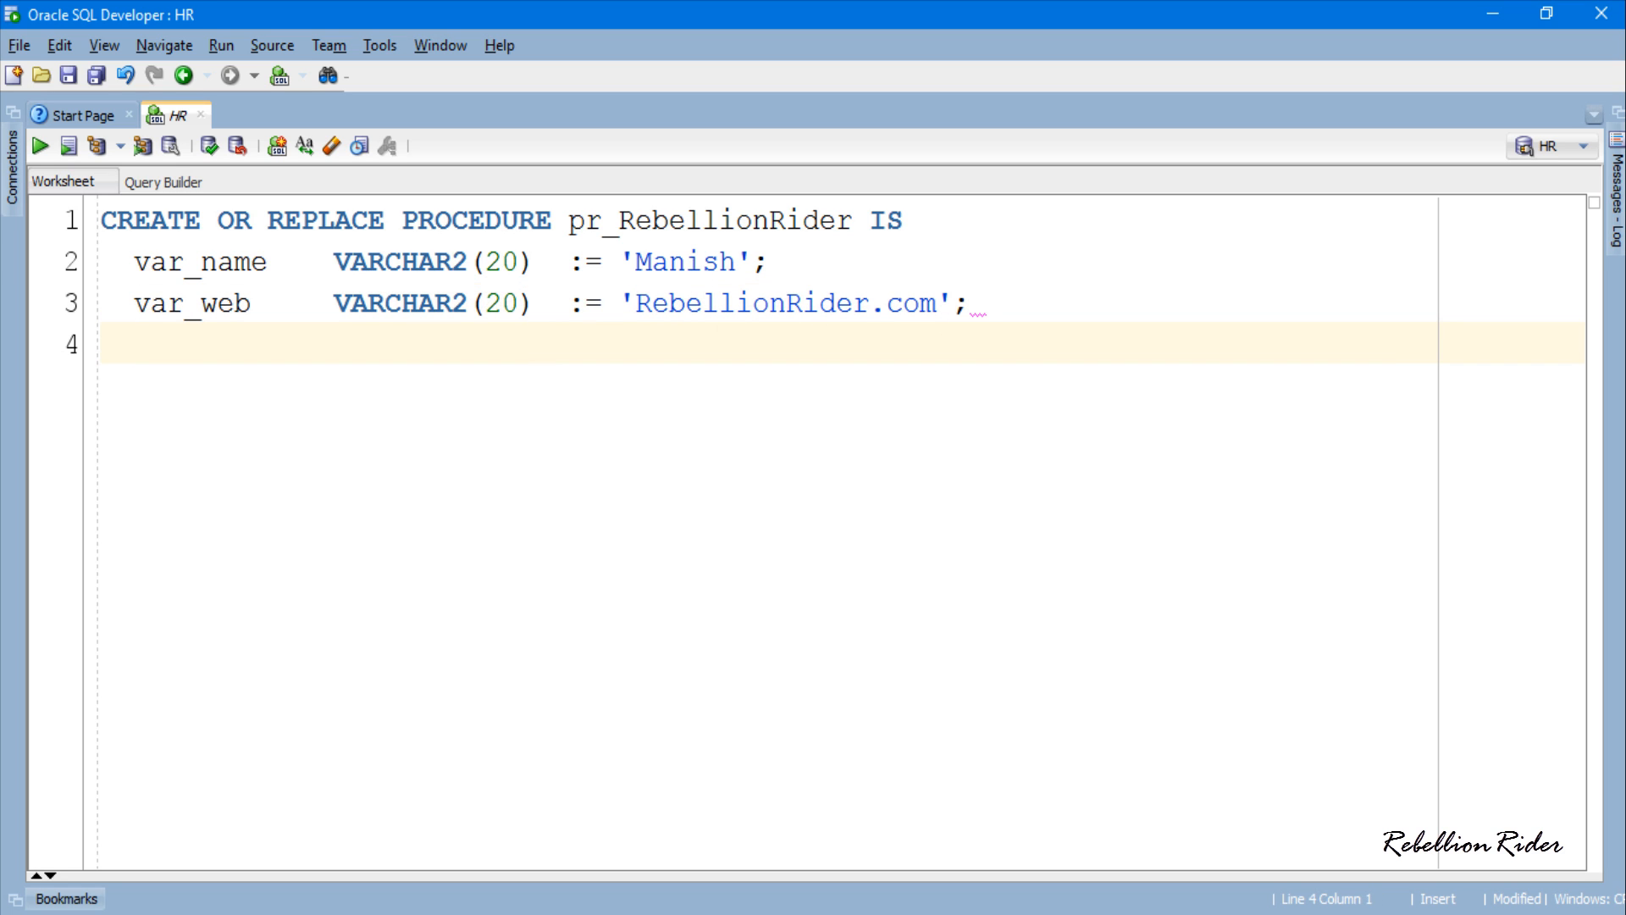
- Write the BEGIN…END body printing 'whats up internet?' with var_name || ' from ' || var_web
text(BEGIN)
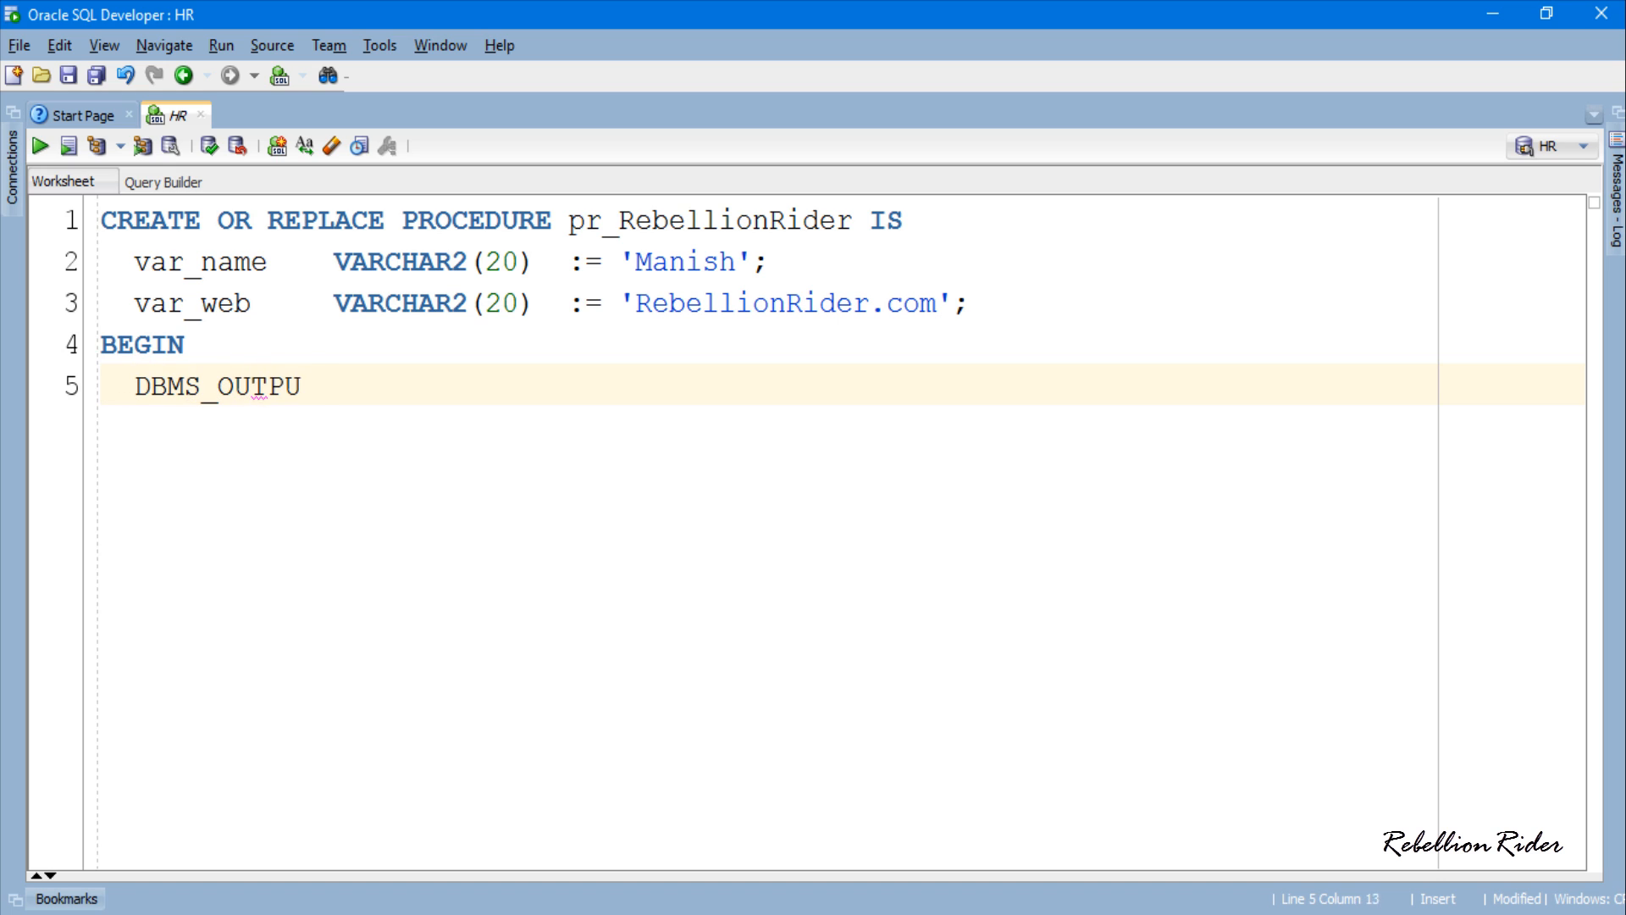
text(T.PUT_LINE('whats)
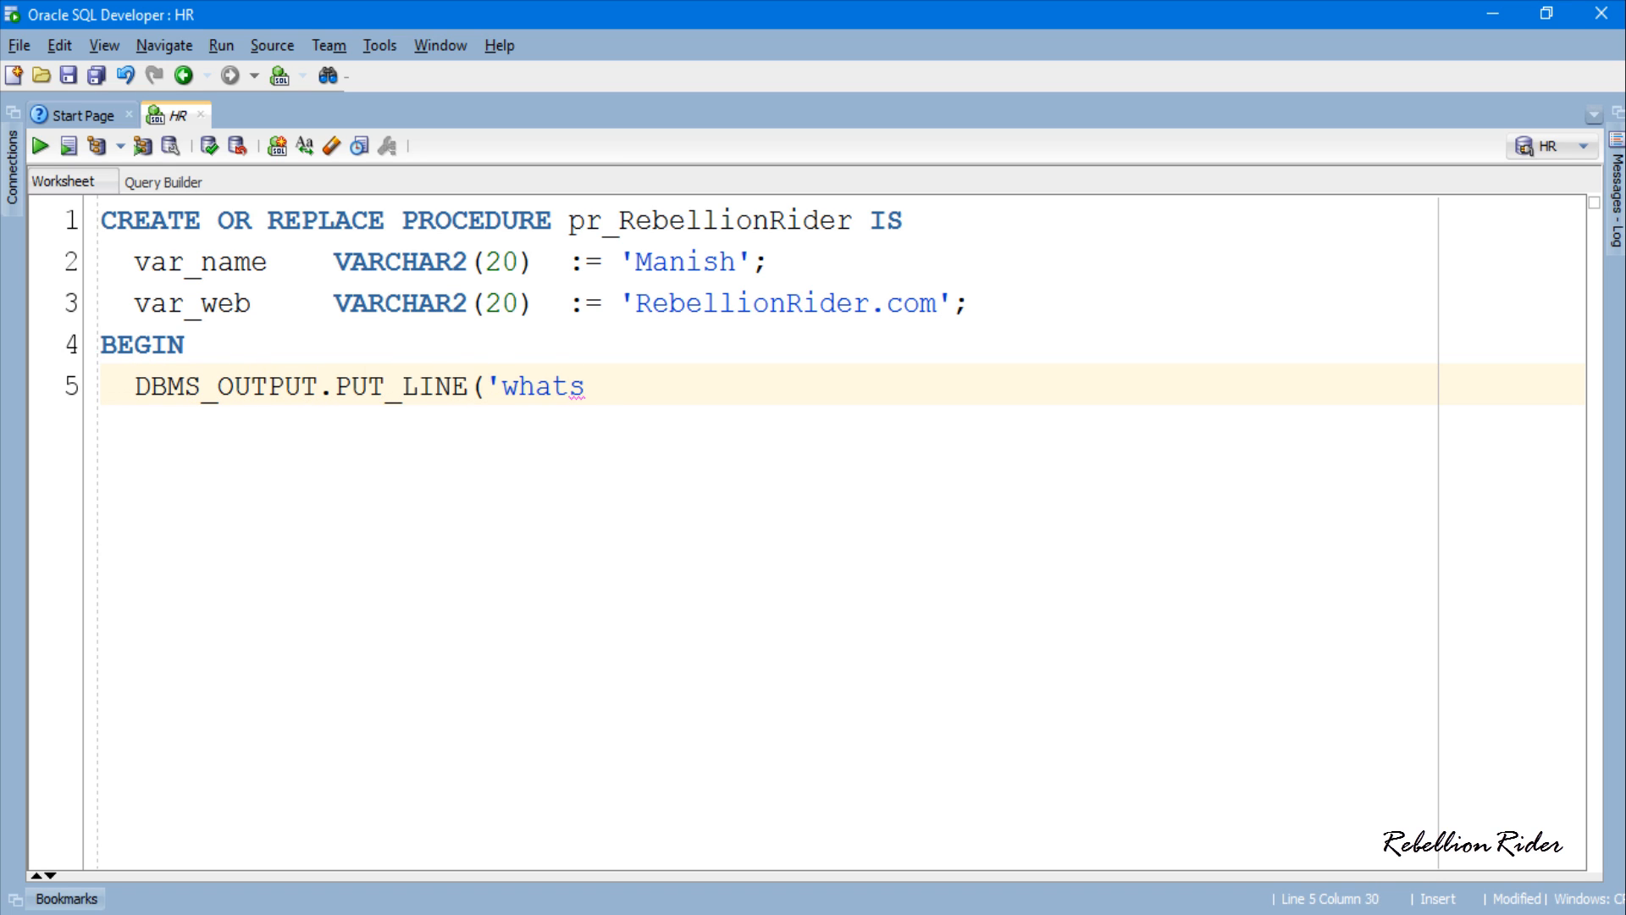
text(up internet?')
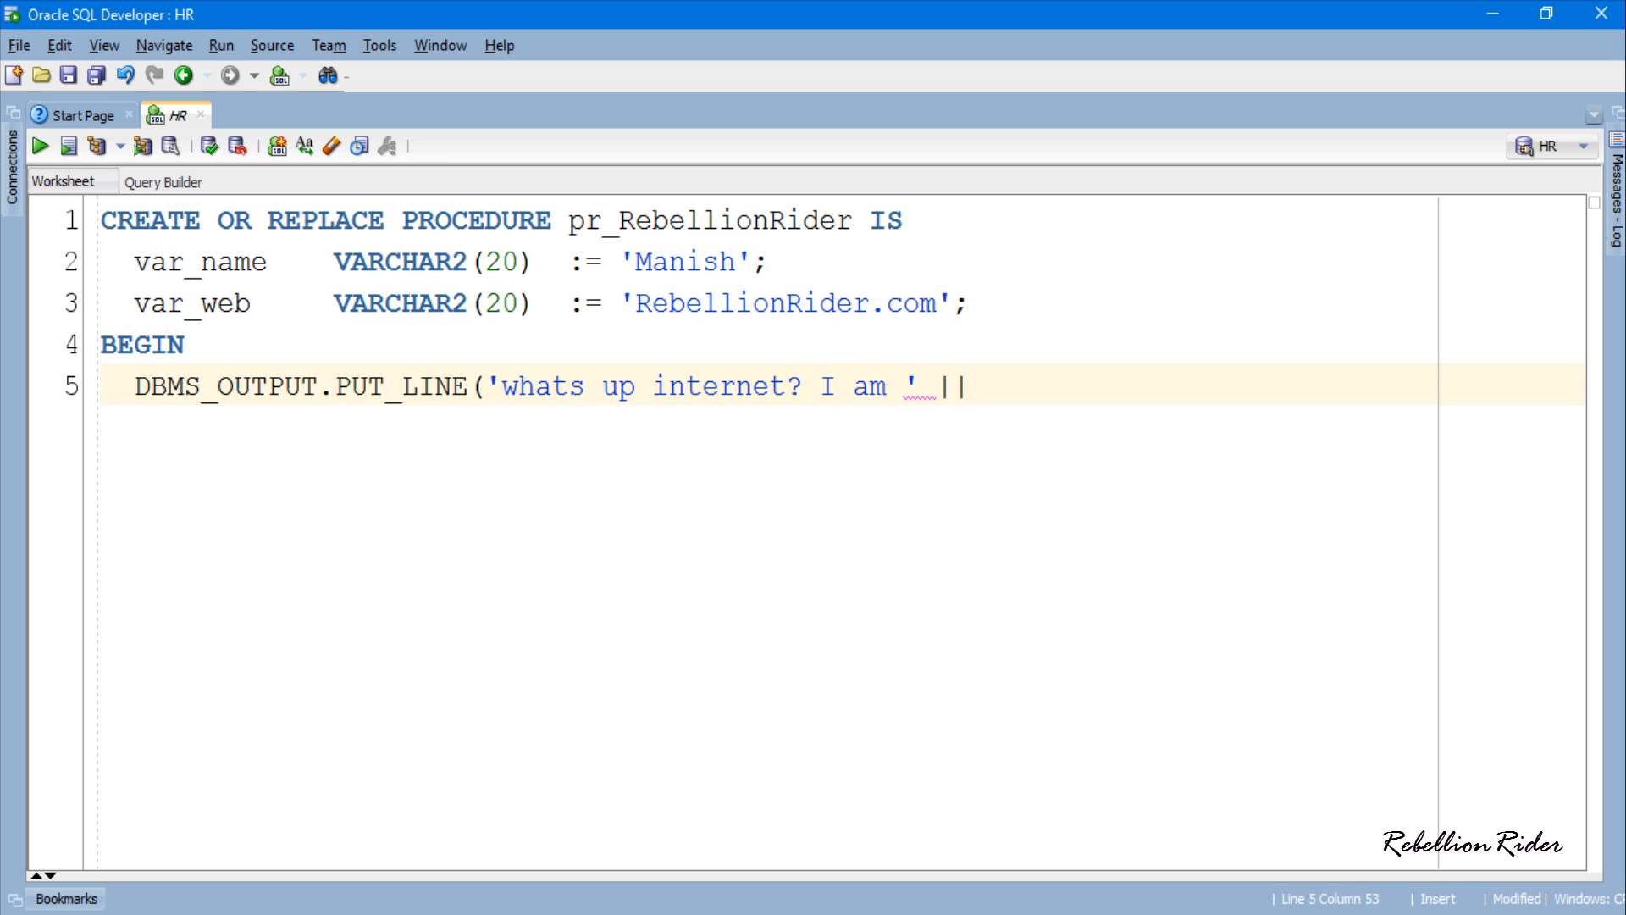
text(var_name)
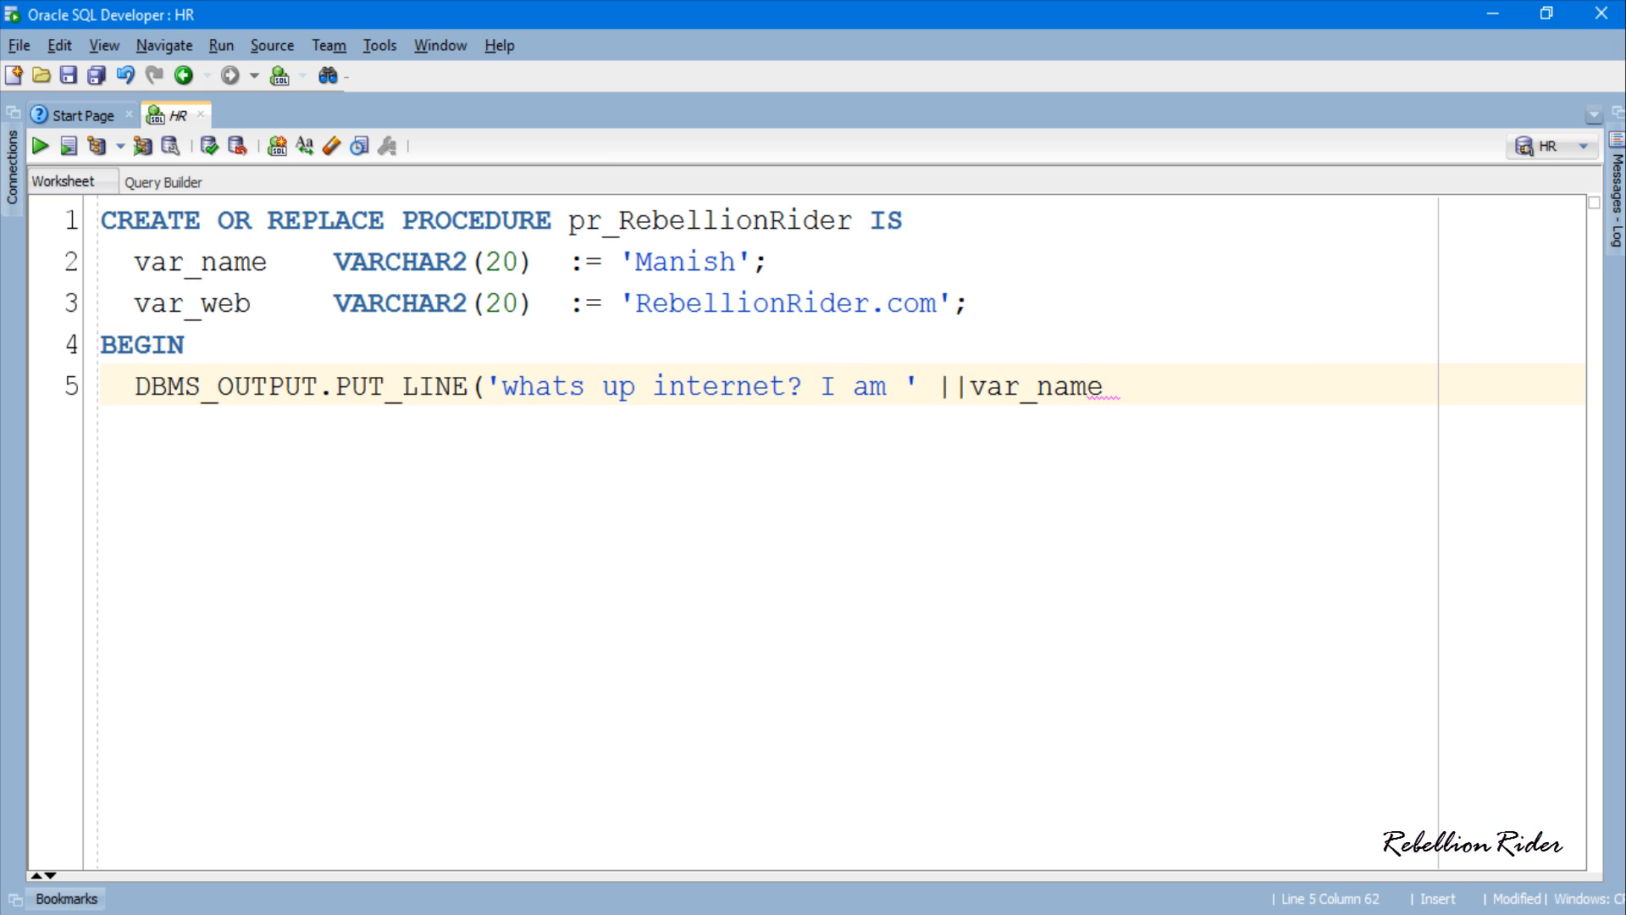
text(|| ' from '||)
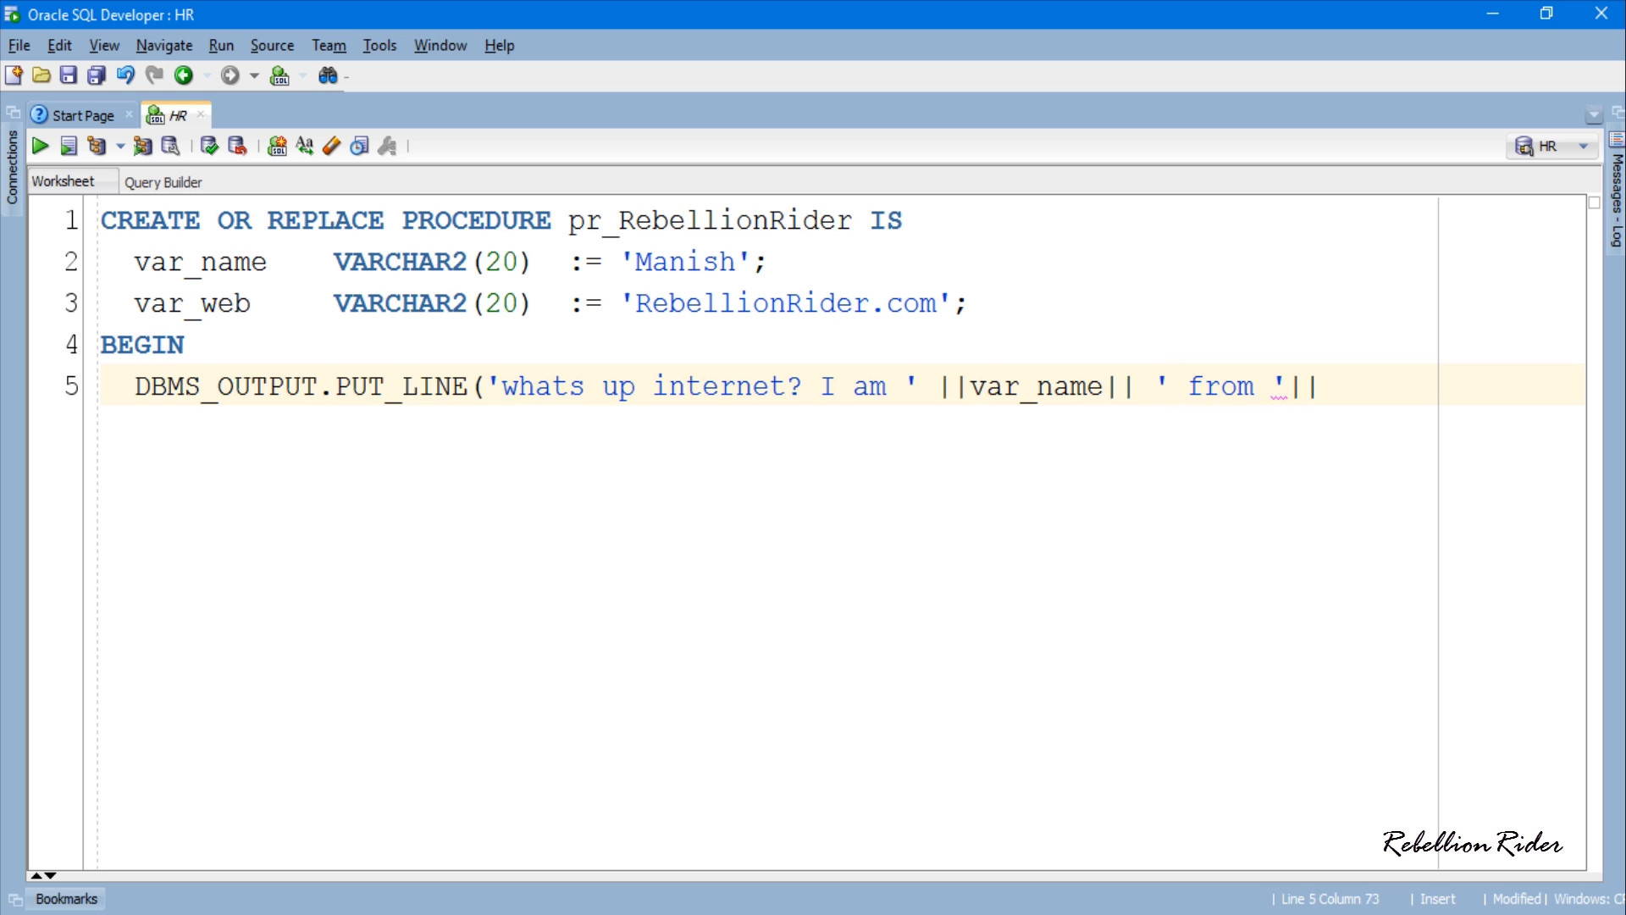
text(var_web);)
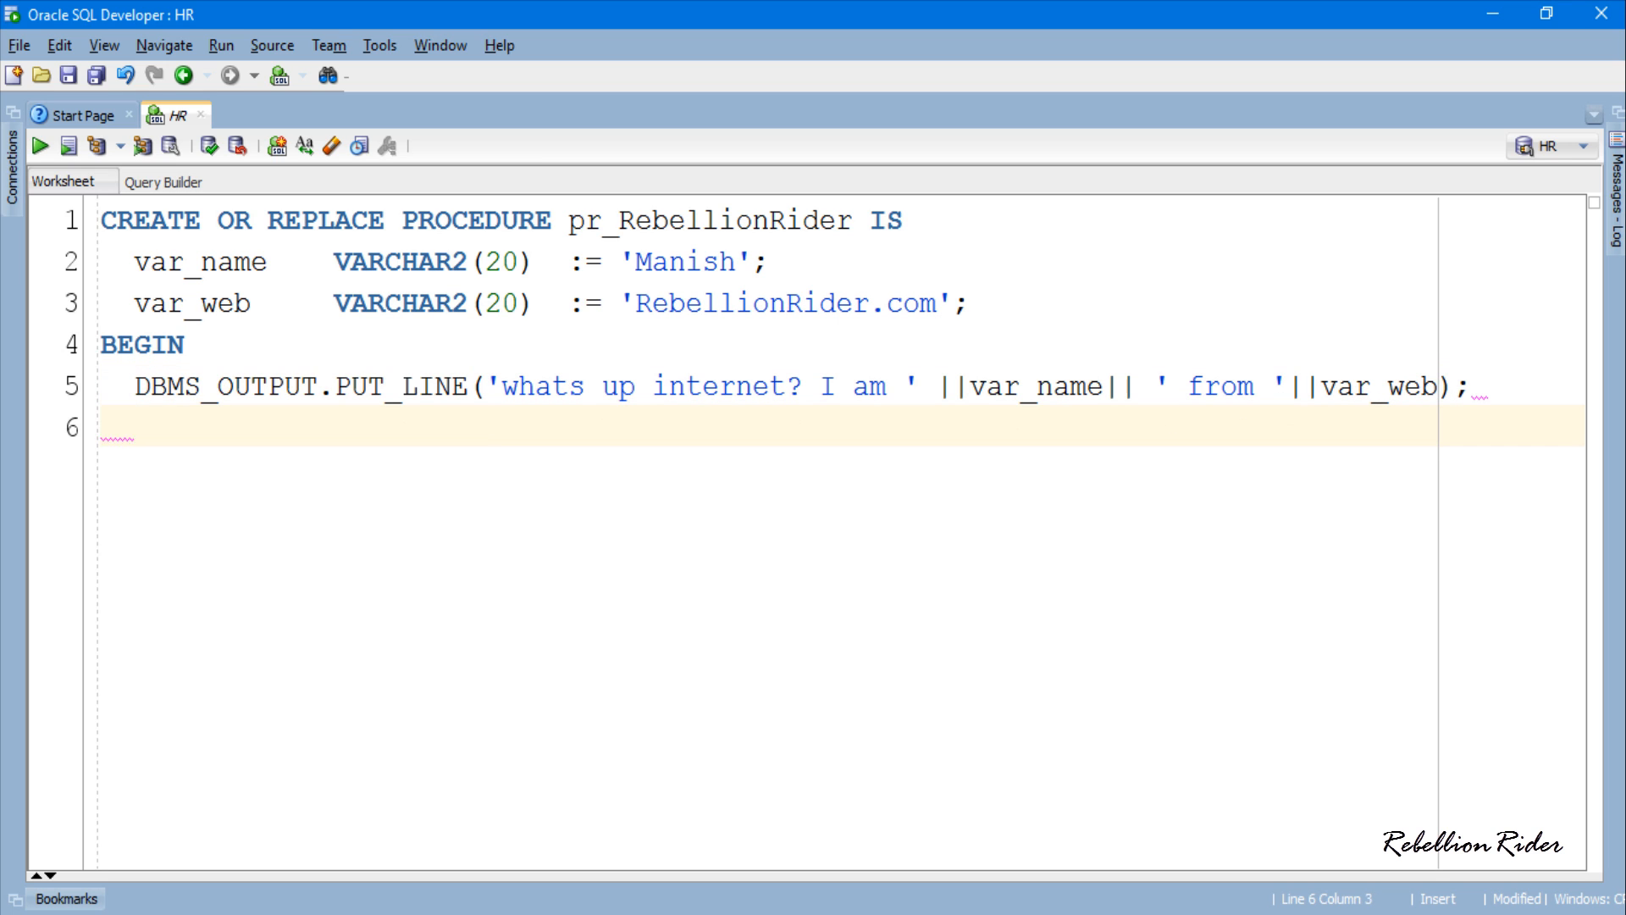
text(END pr_RebellionRider;)
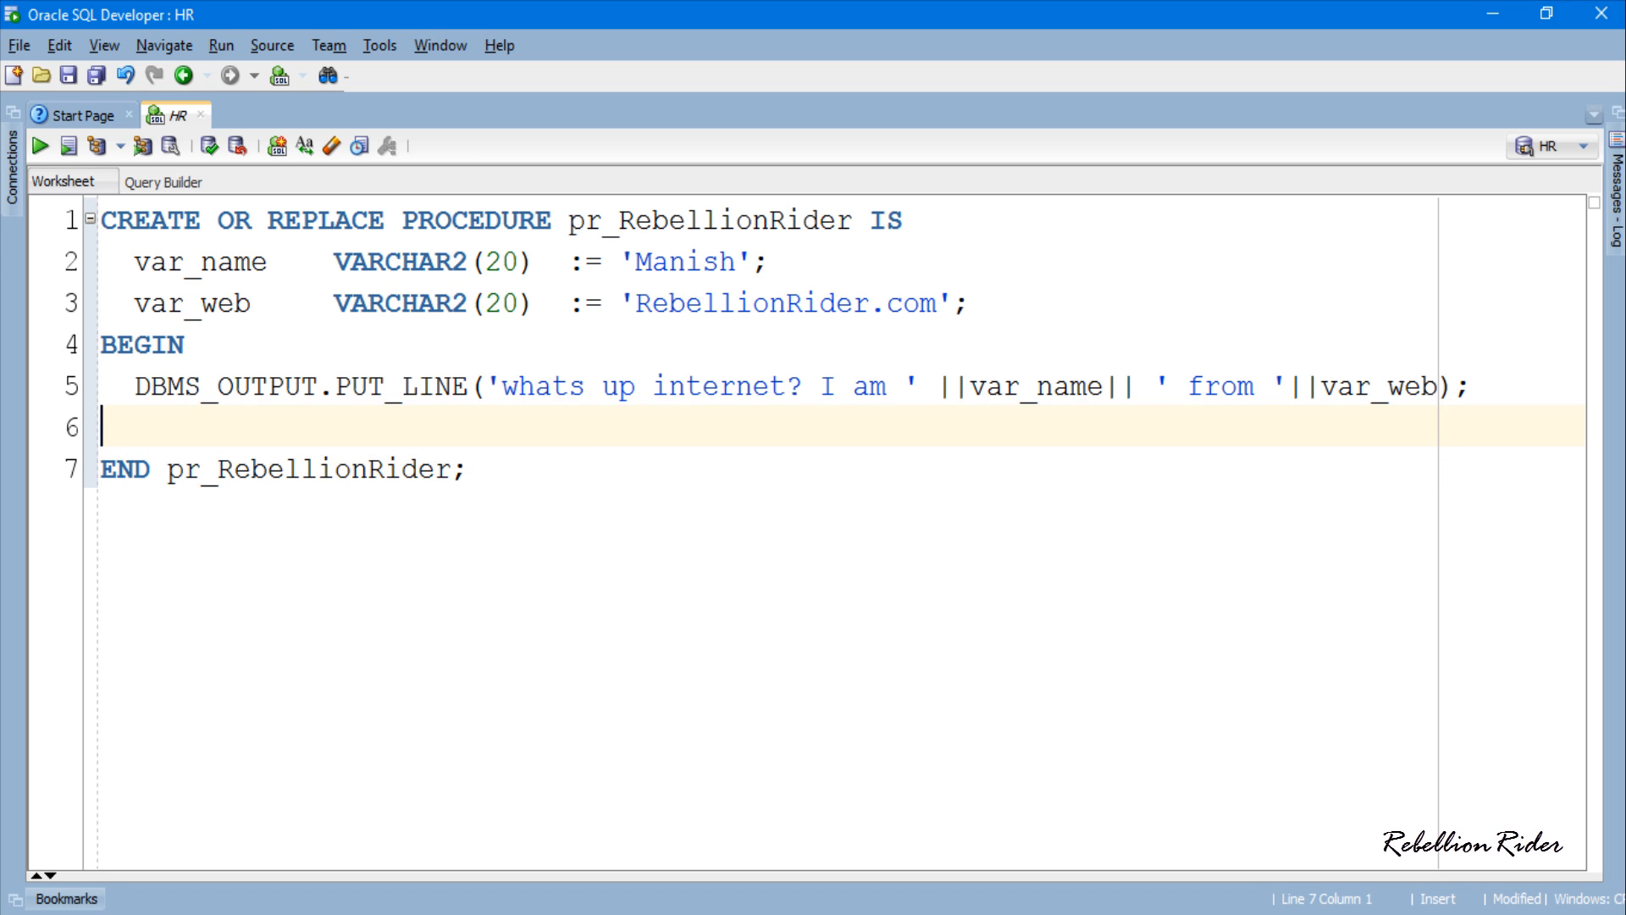
key(Enter)
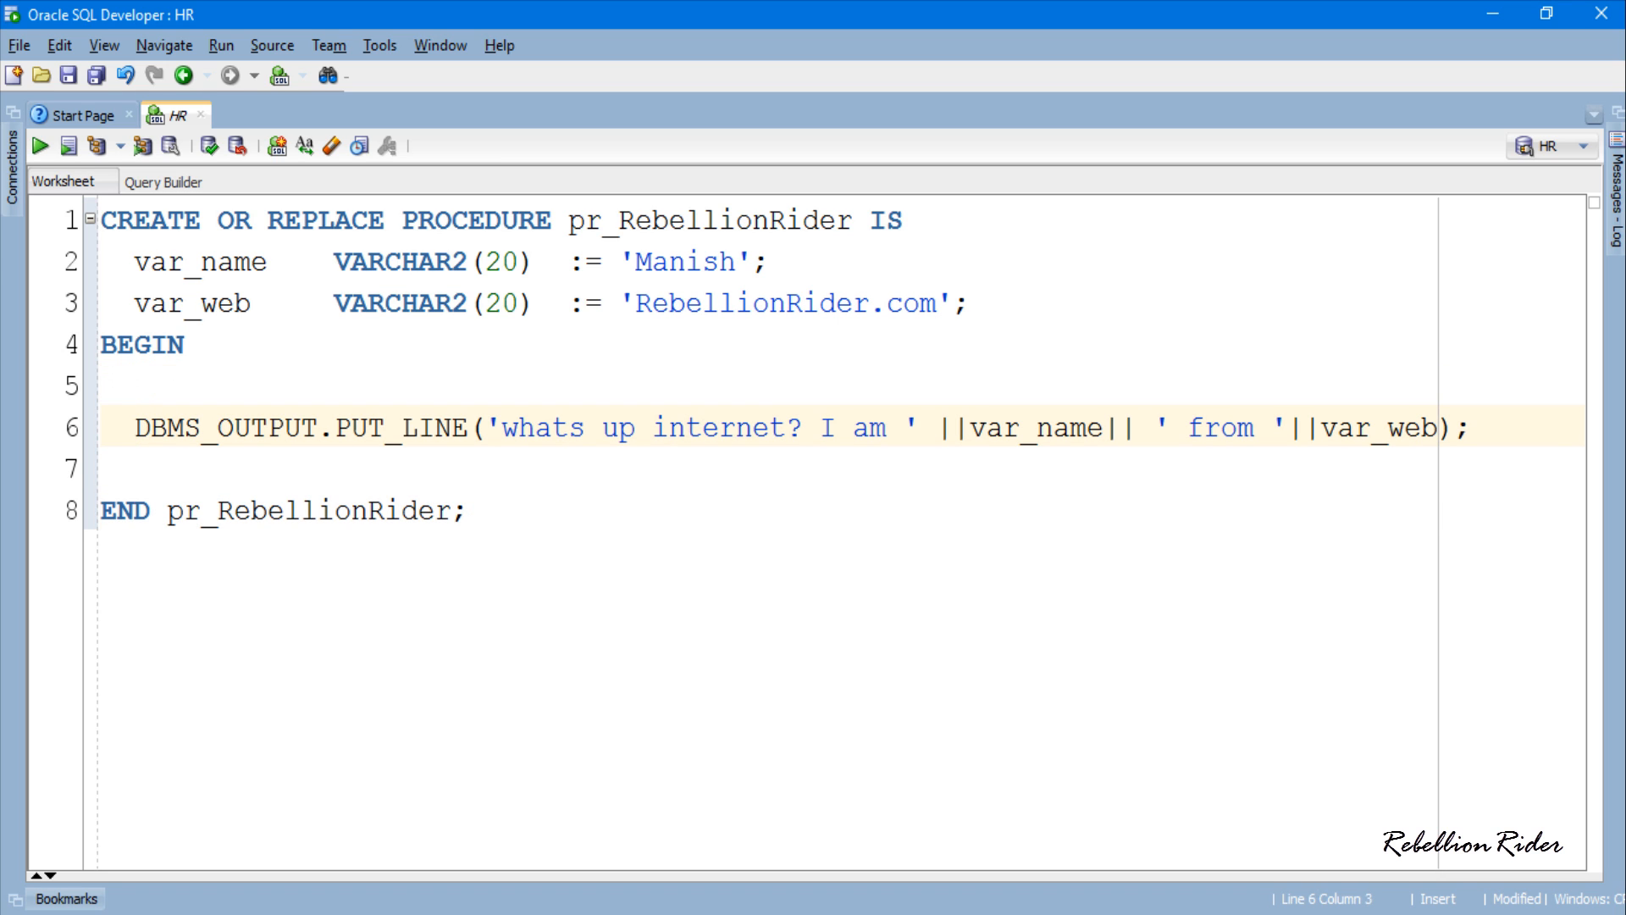
- Position the caret after the procedure's end and highlight the pr_ prefix of the procedure name
click(41, 146)
text(/)
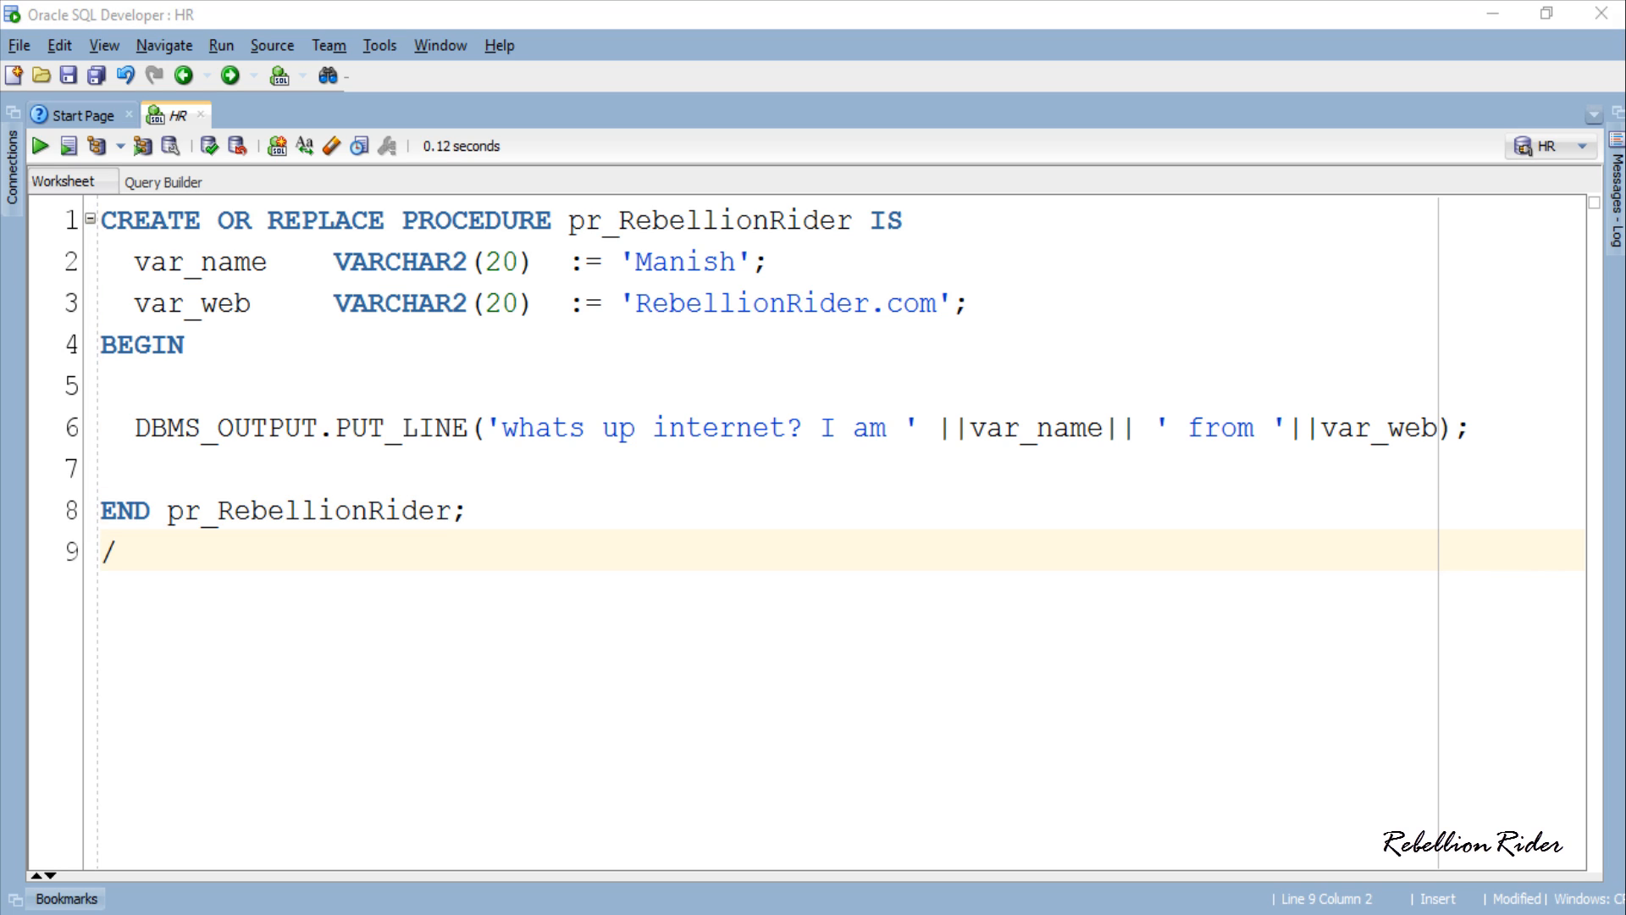
double_click(587, 221)
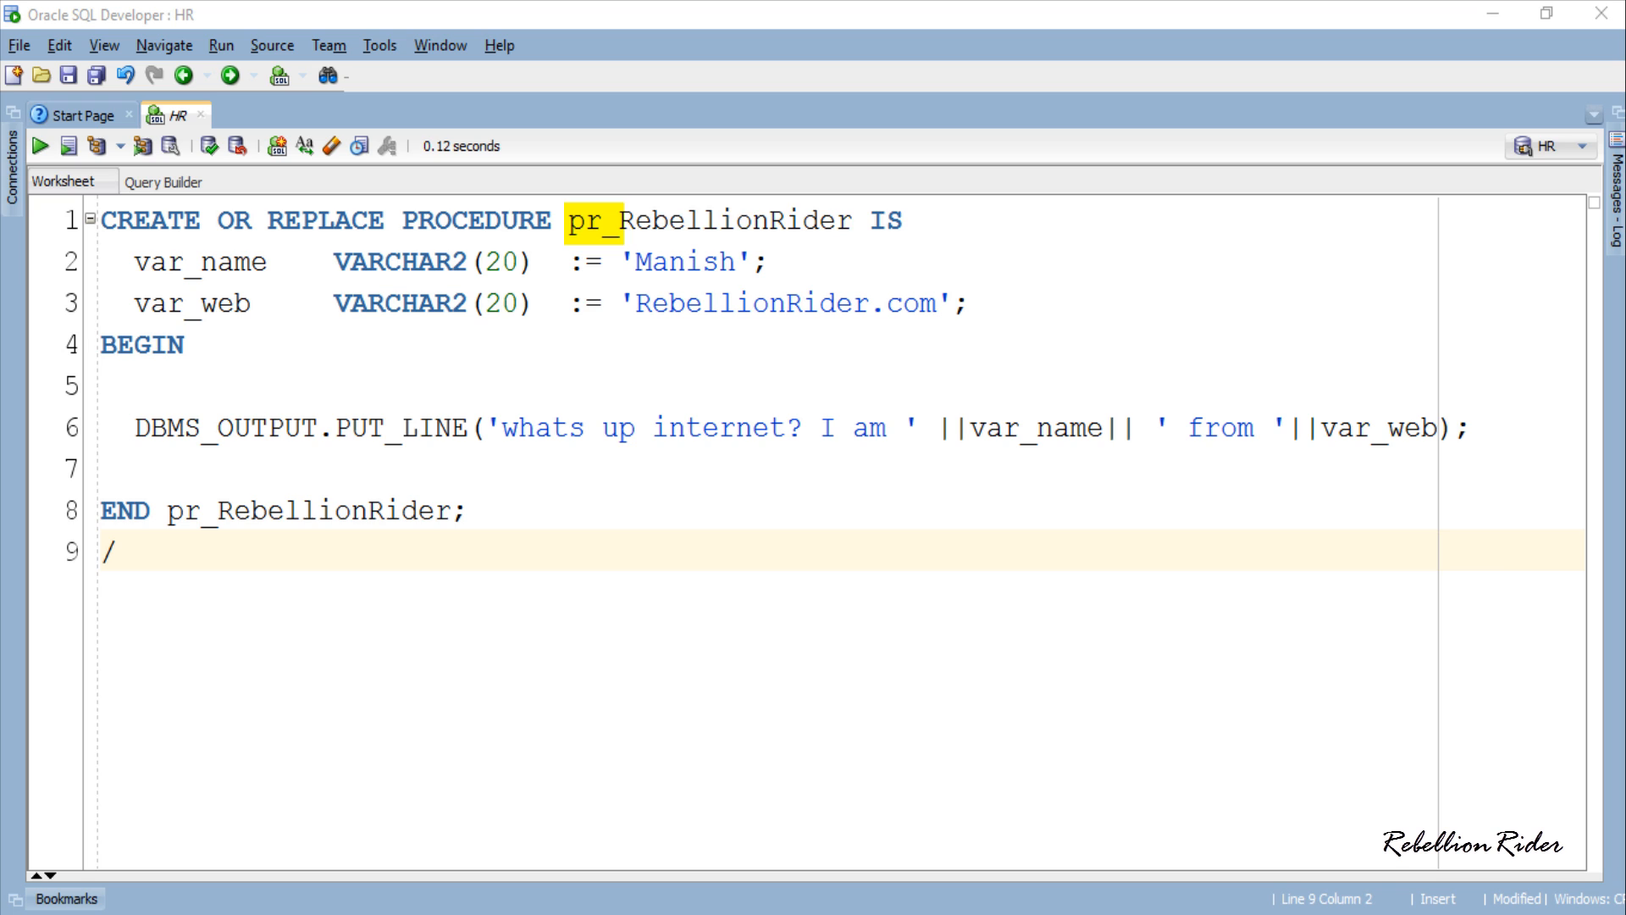
double_click(737, 221)
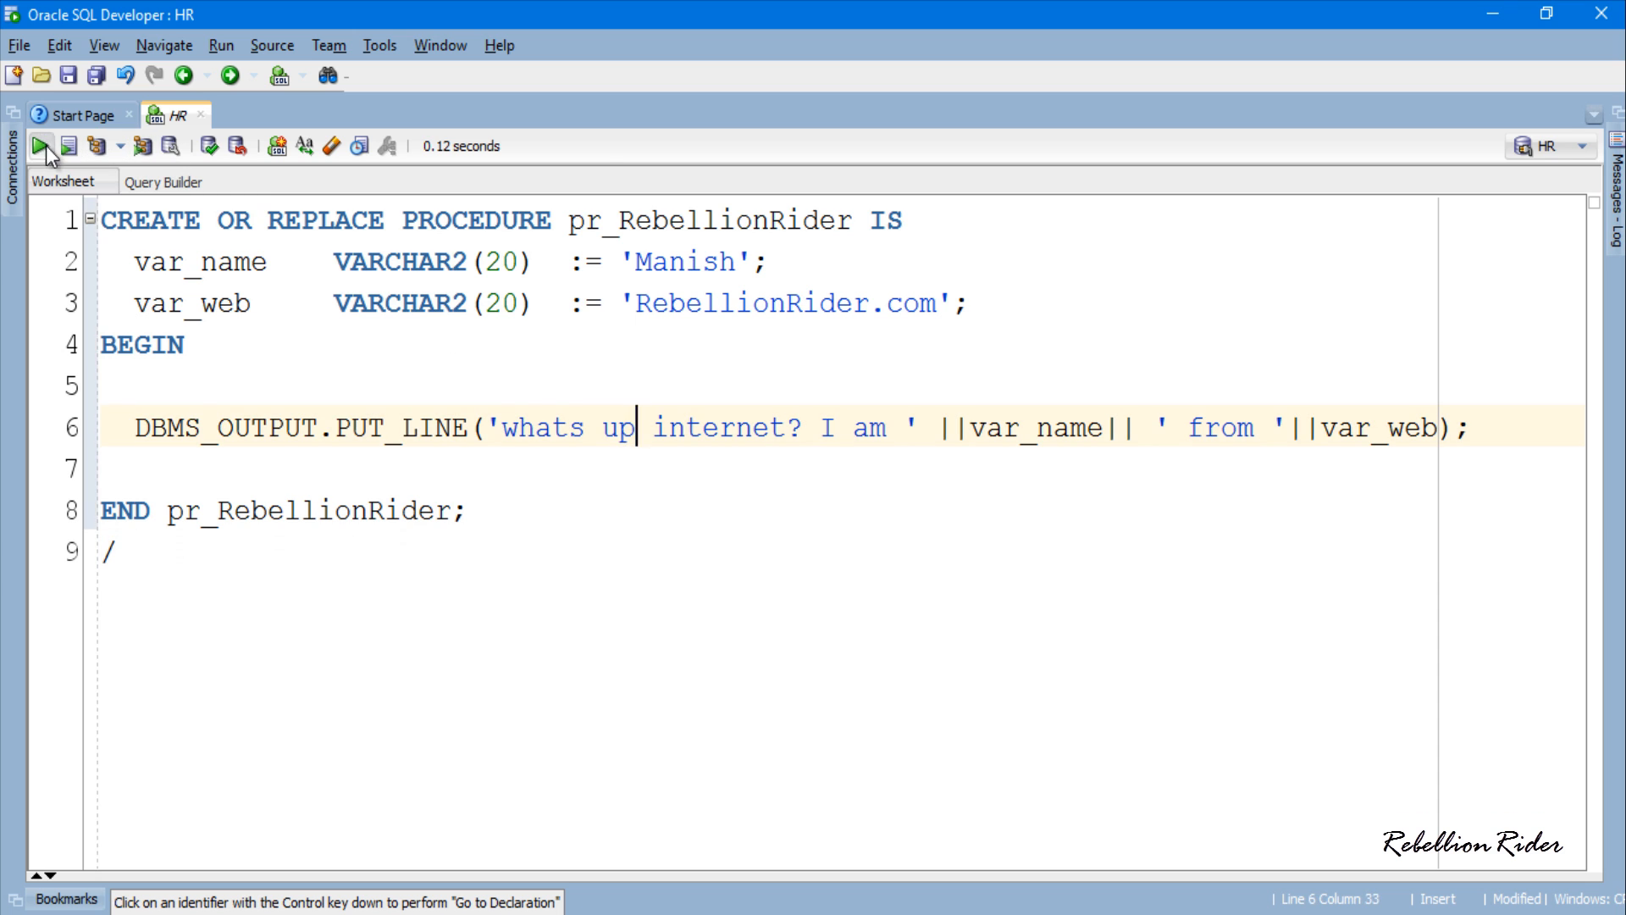
- Run the script so PR_REBELLIONRIDER compiles successfully
click(39, 146)
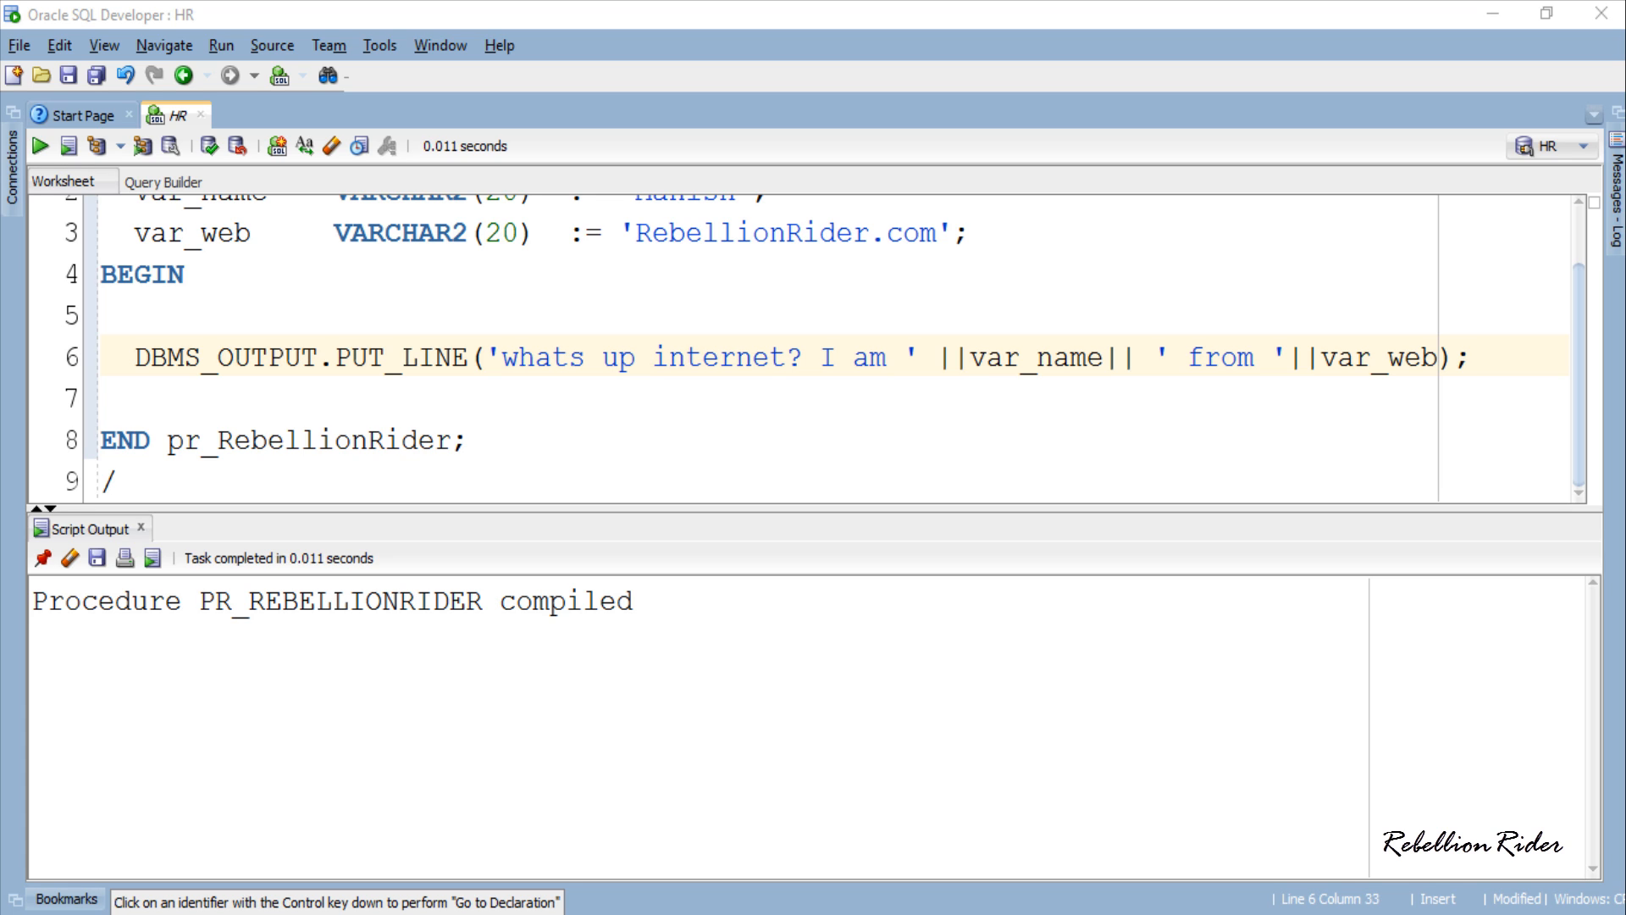
mouse_move(228, 525)
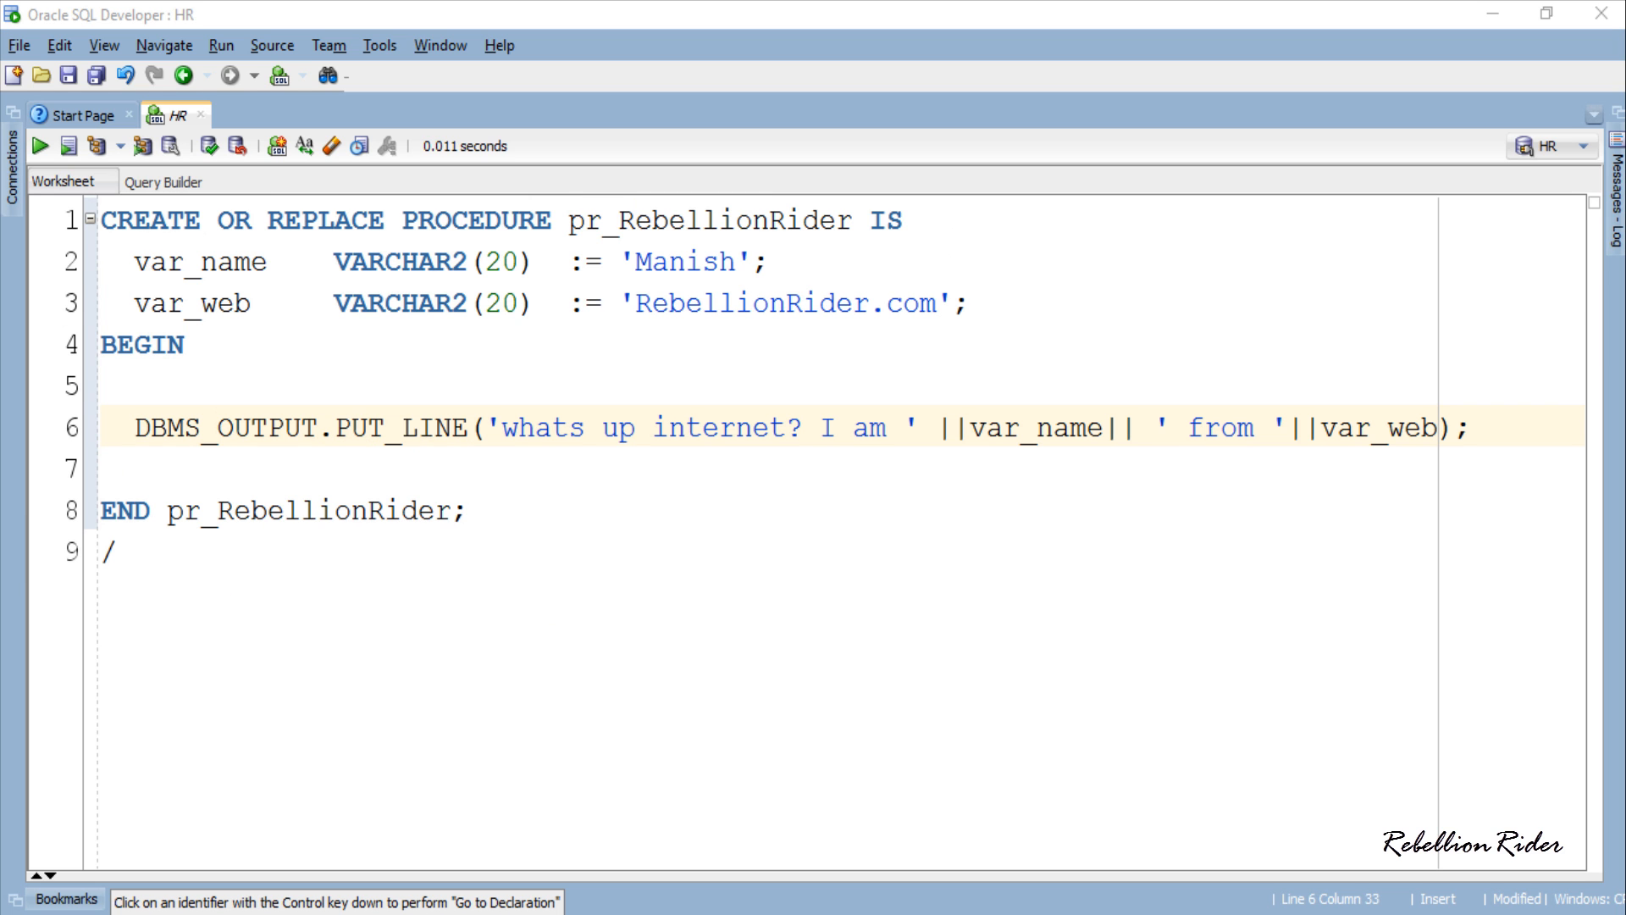
- Write EXECUTE pr_RebellionRider; and EXEC pr_RebellionRider; in the new worksheet
click(117, 551)
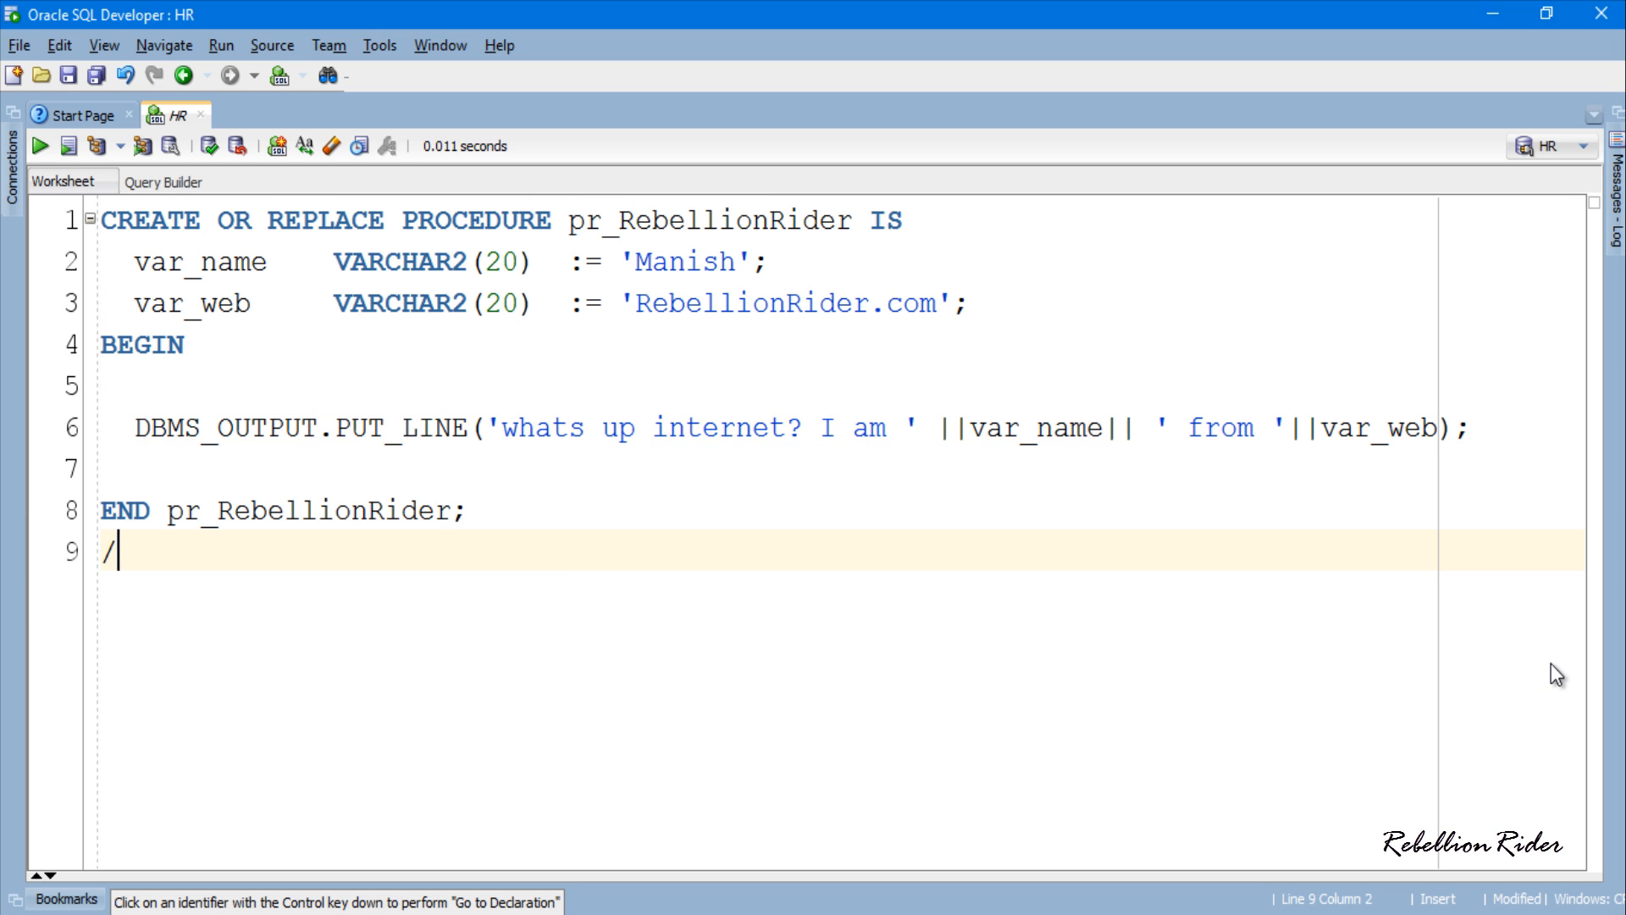
mouse_move(817, 531)
text(EXECUTE)
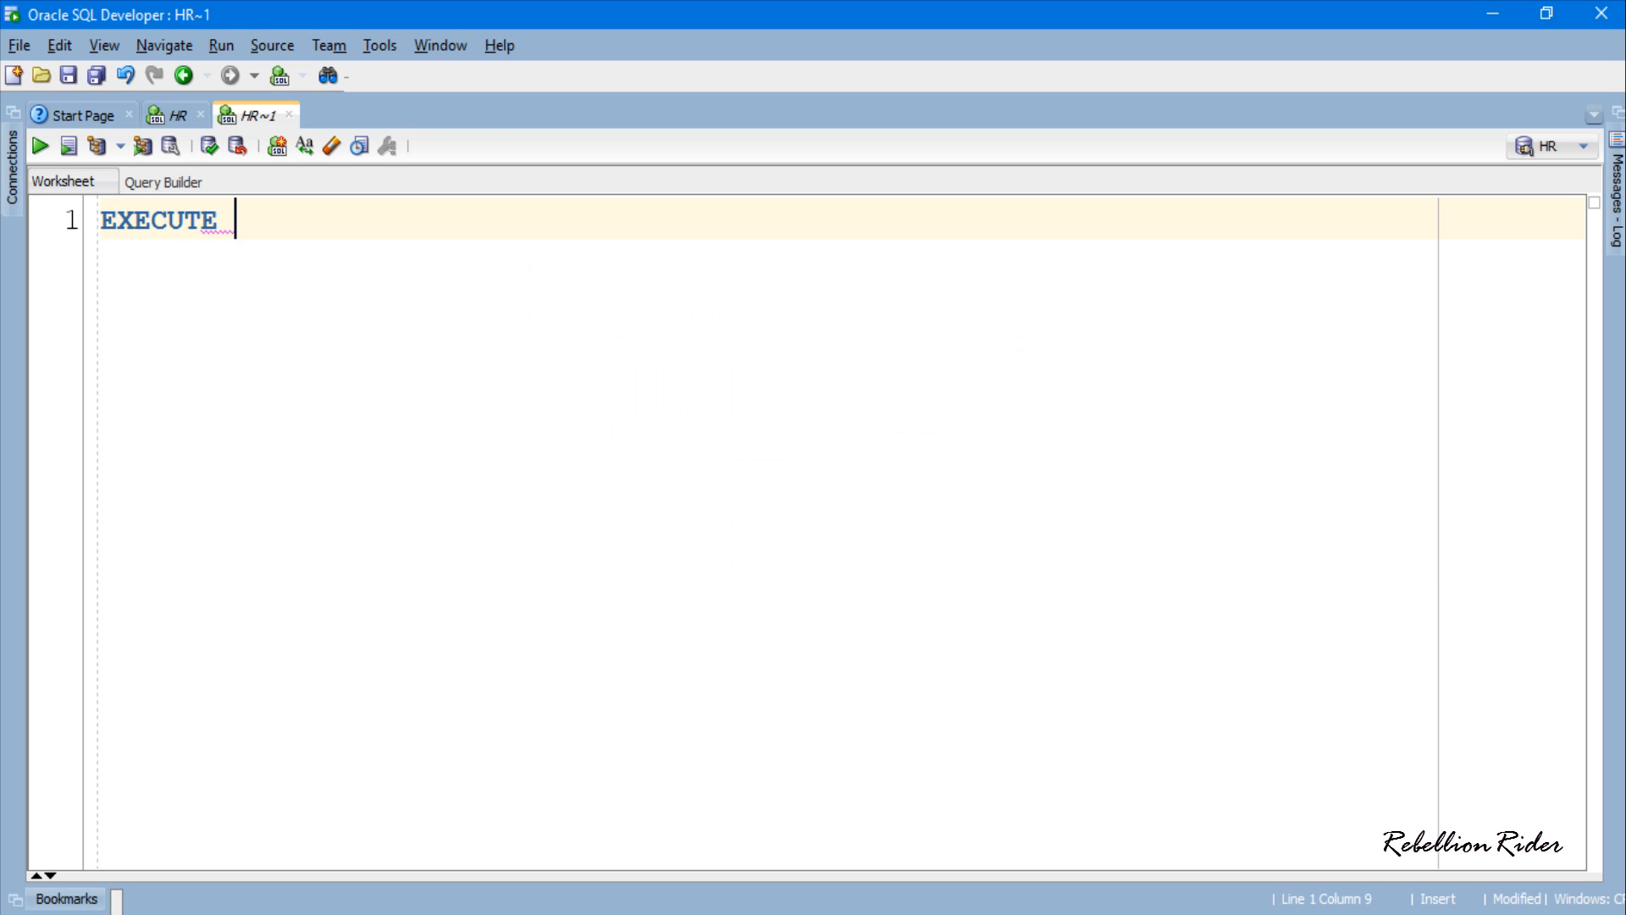
text(pr_RebellionRider;)
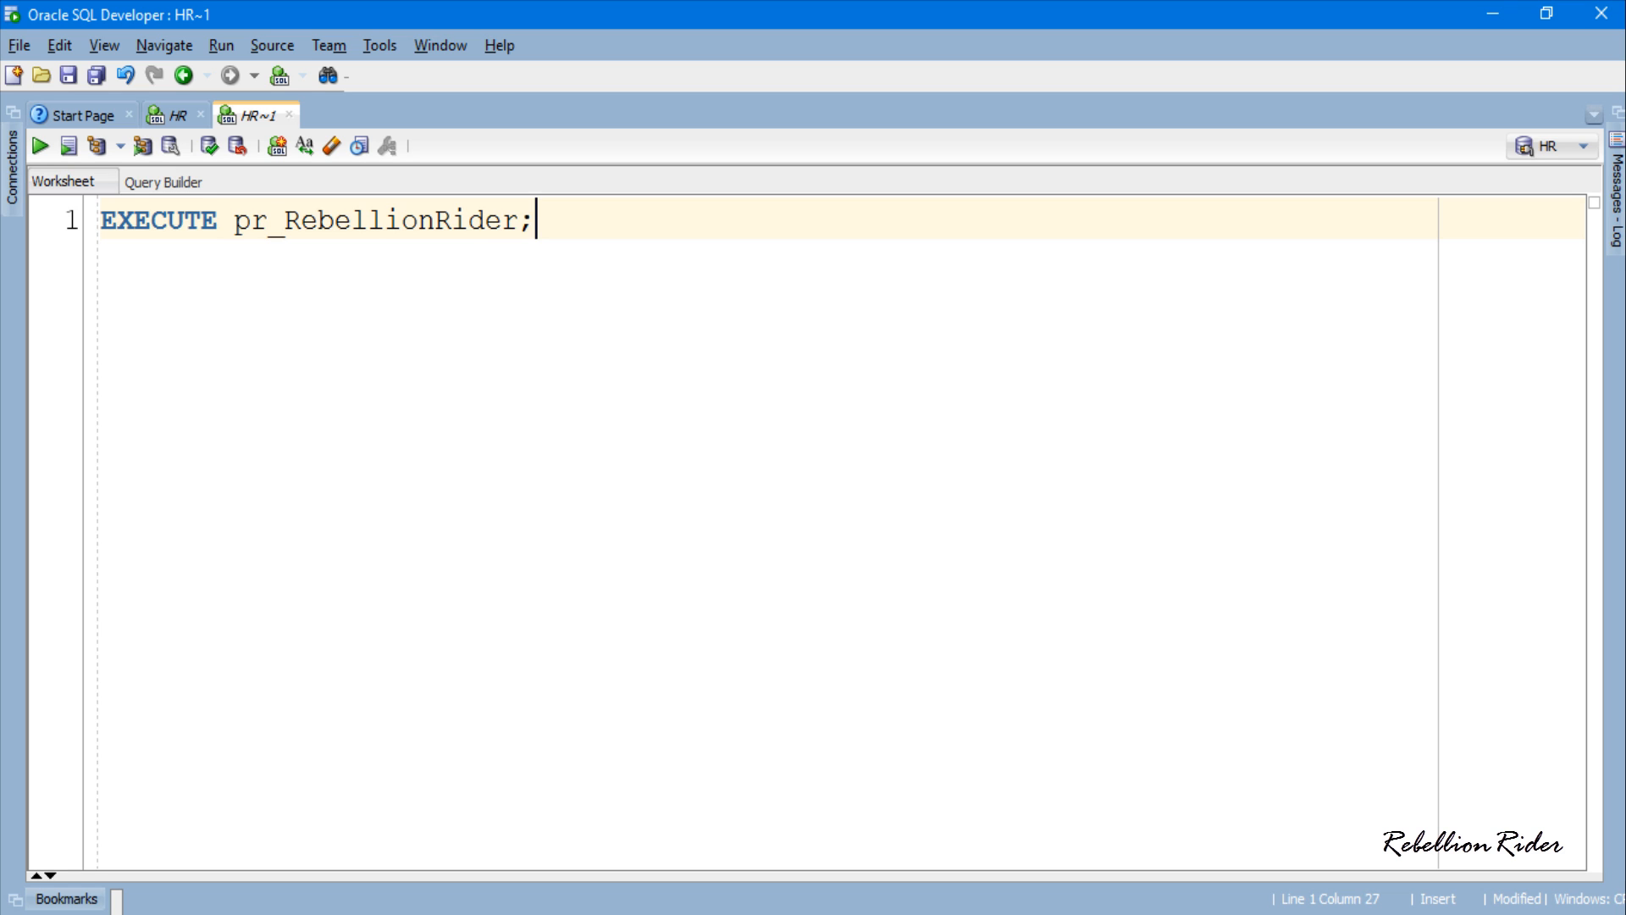
triple_click(312, 219)
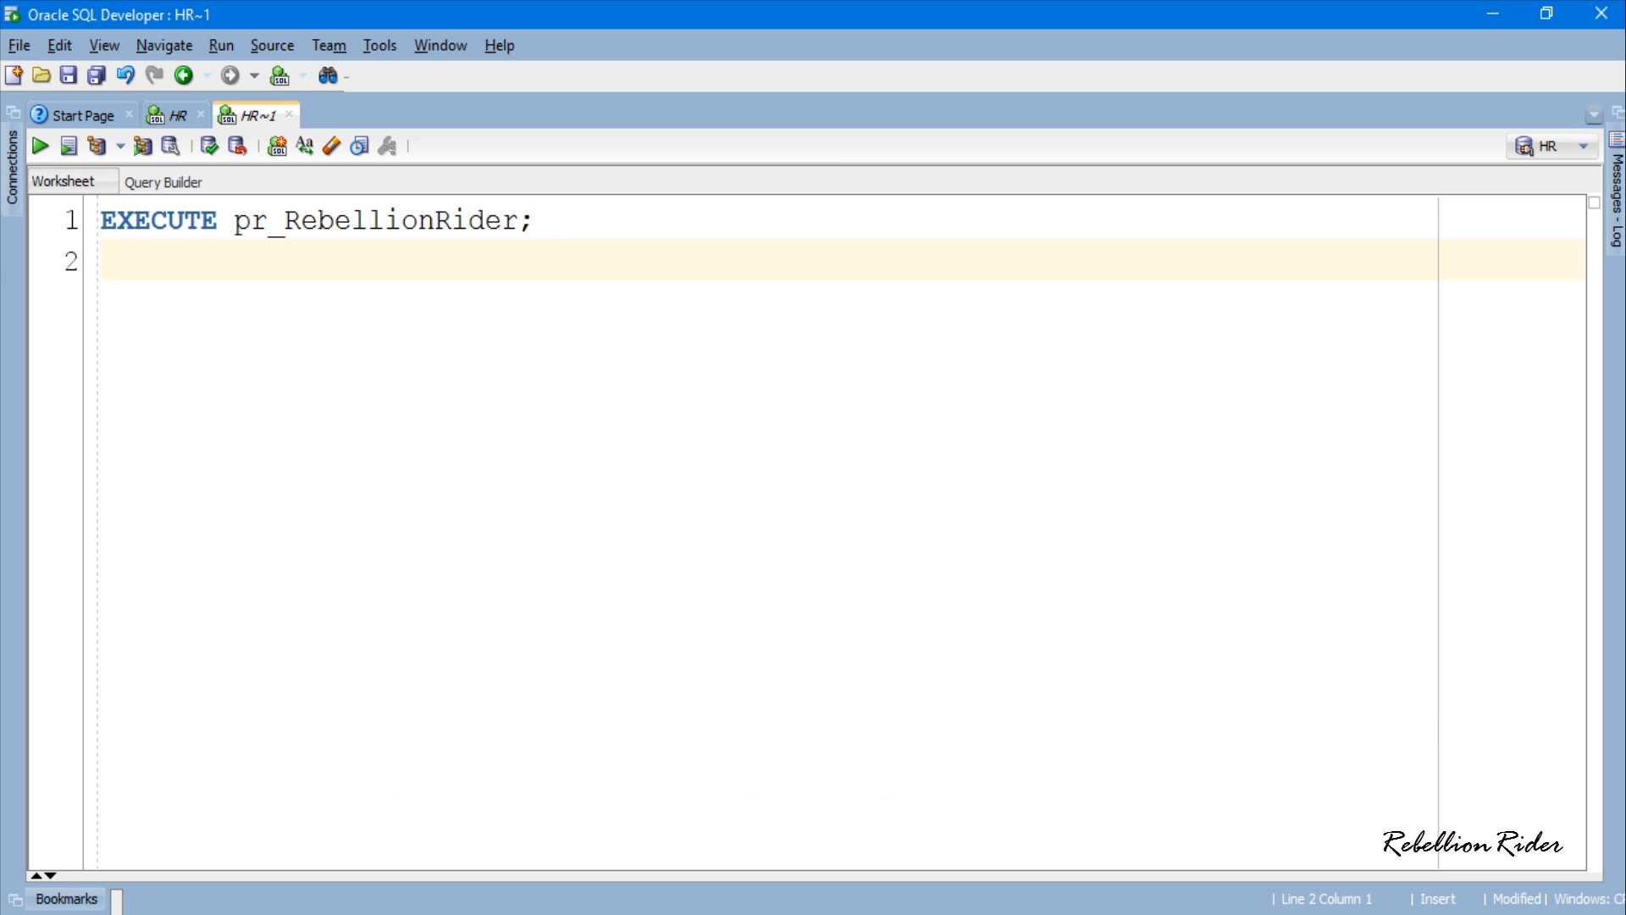
text(EXEC pr_RebellionRid)
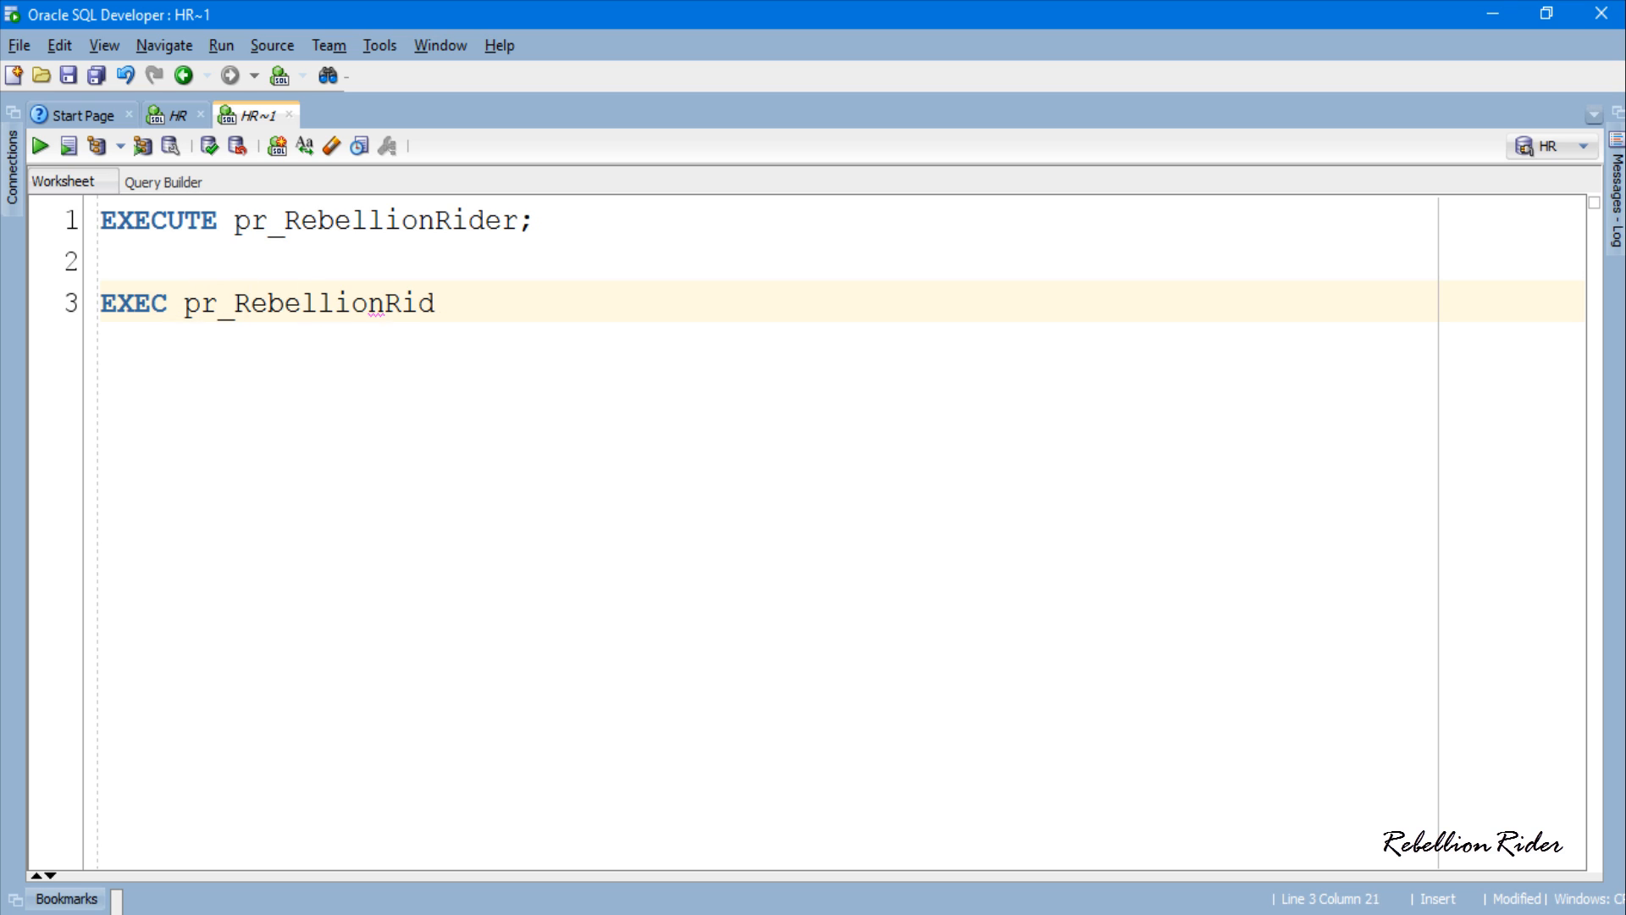
text(er;)
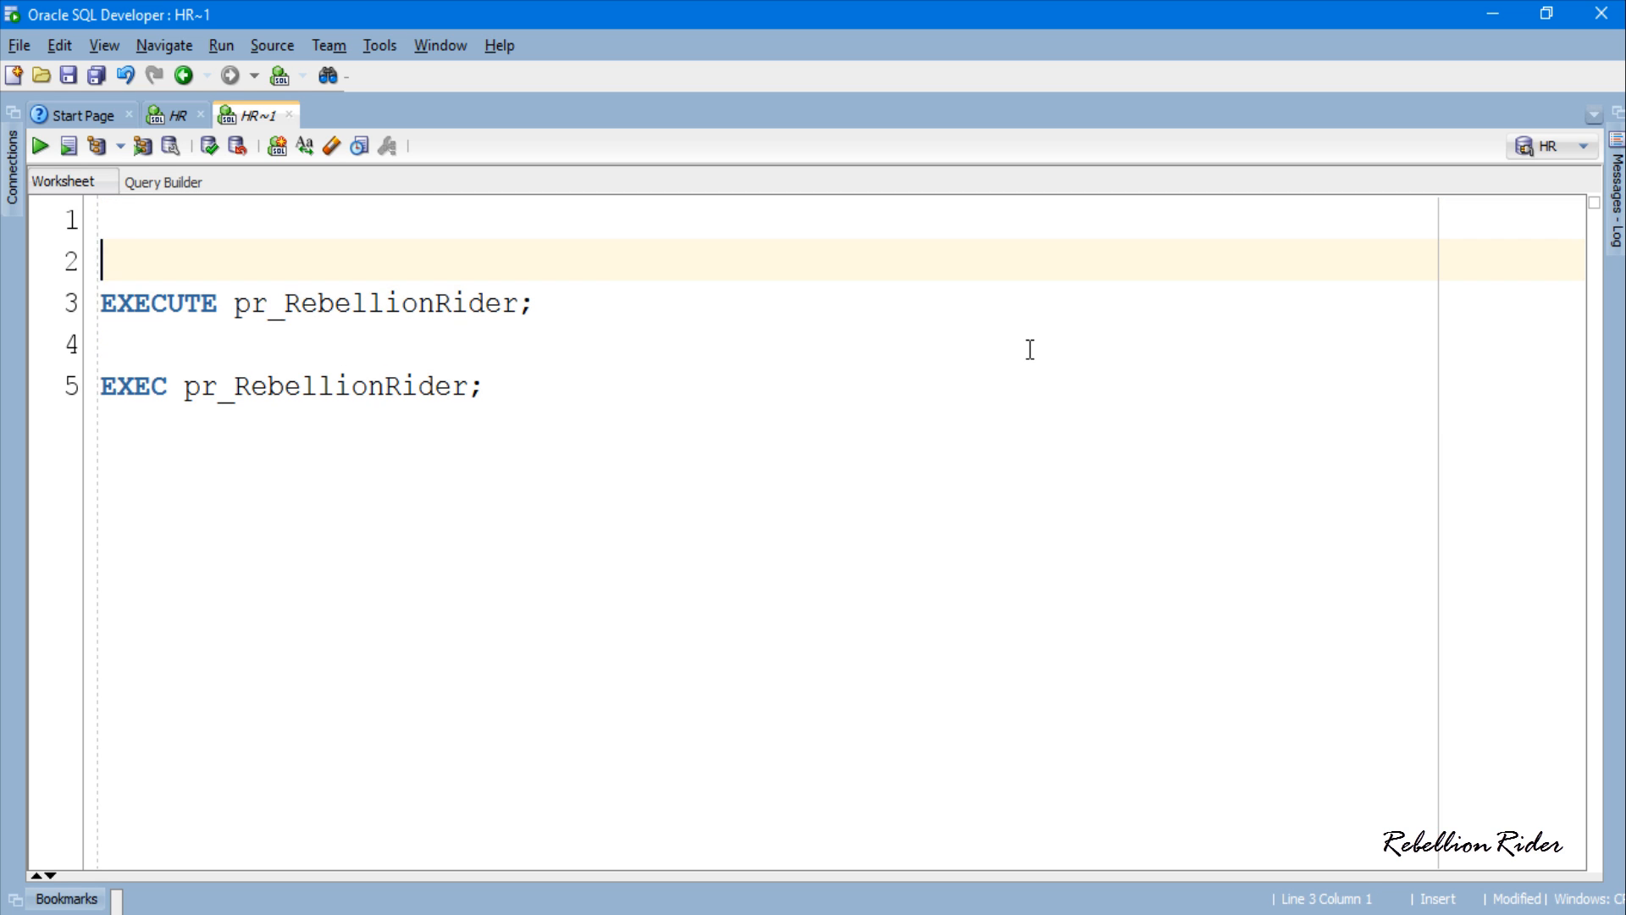
- Add SET SERVEROUTPUT ON; at the top and run it to enable server output
text(SET SERVEROUTPUT ON;)
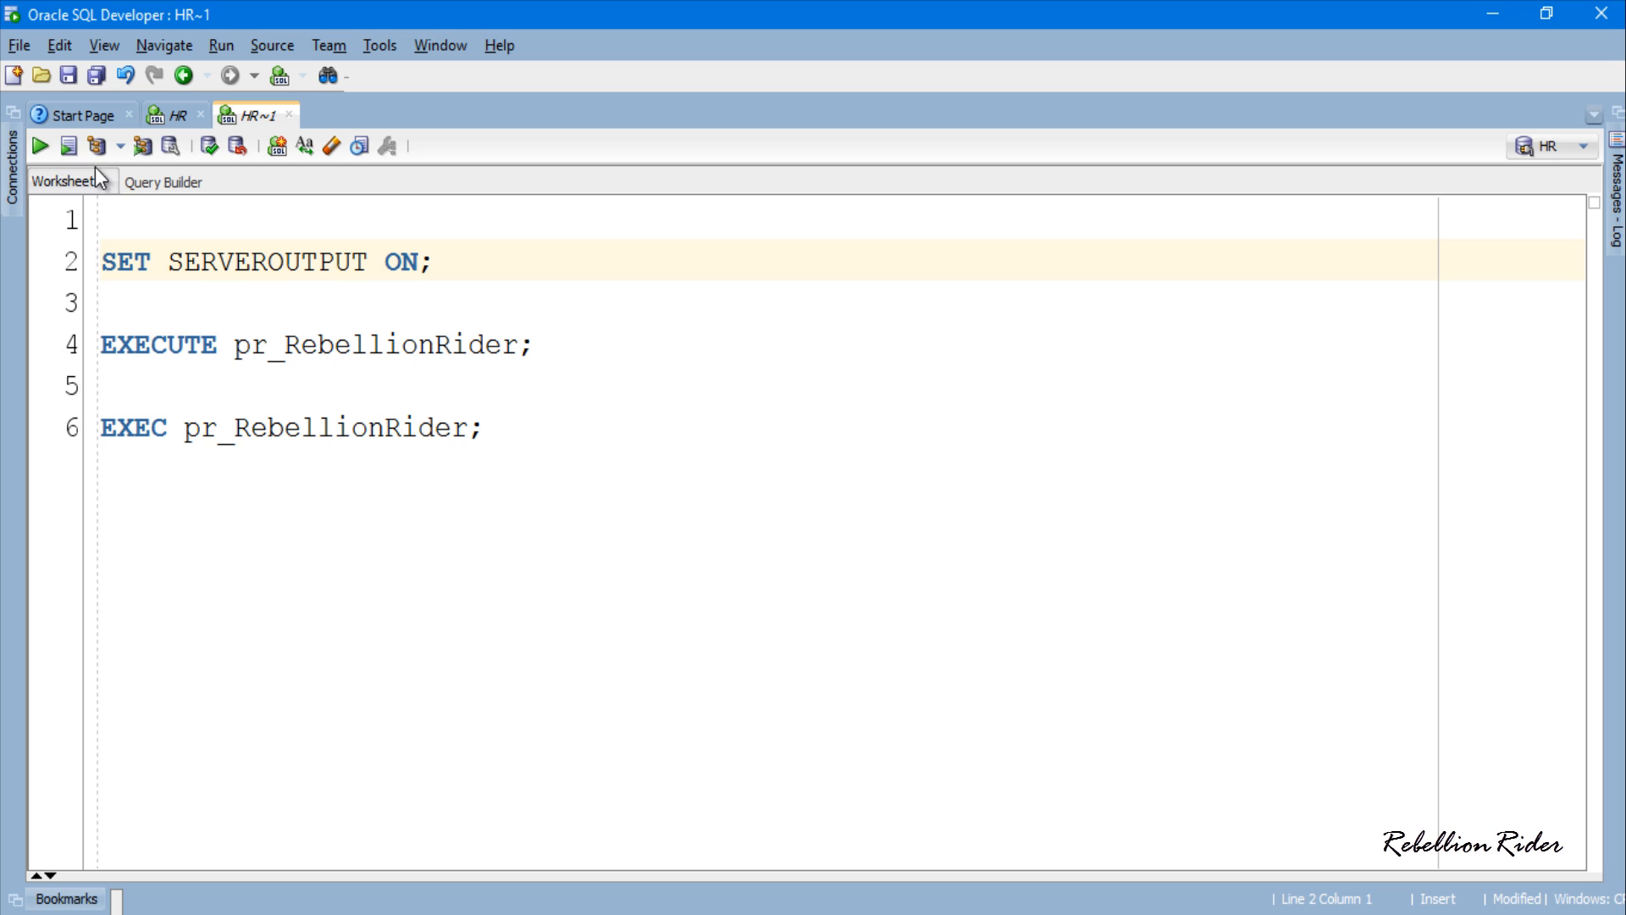
click(65, 146)
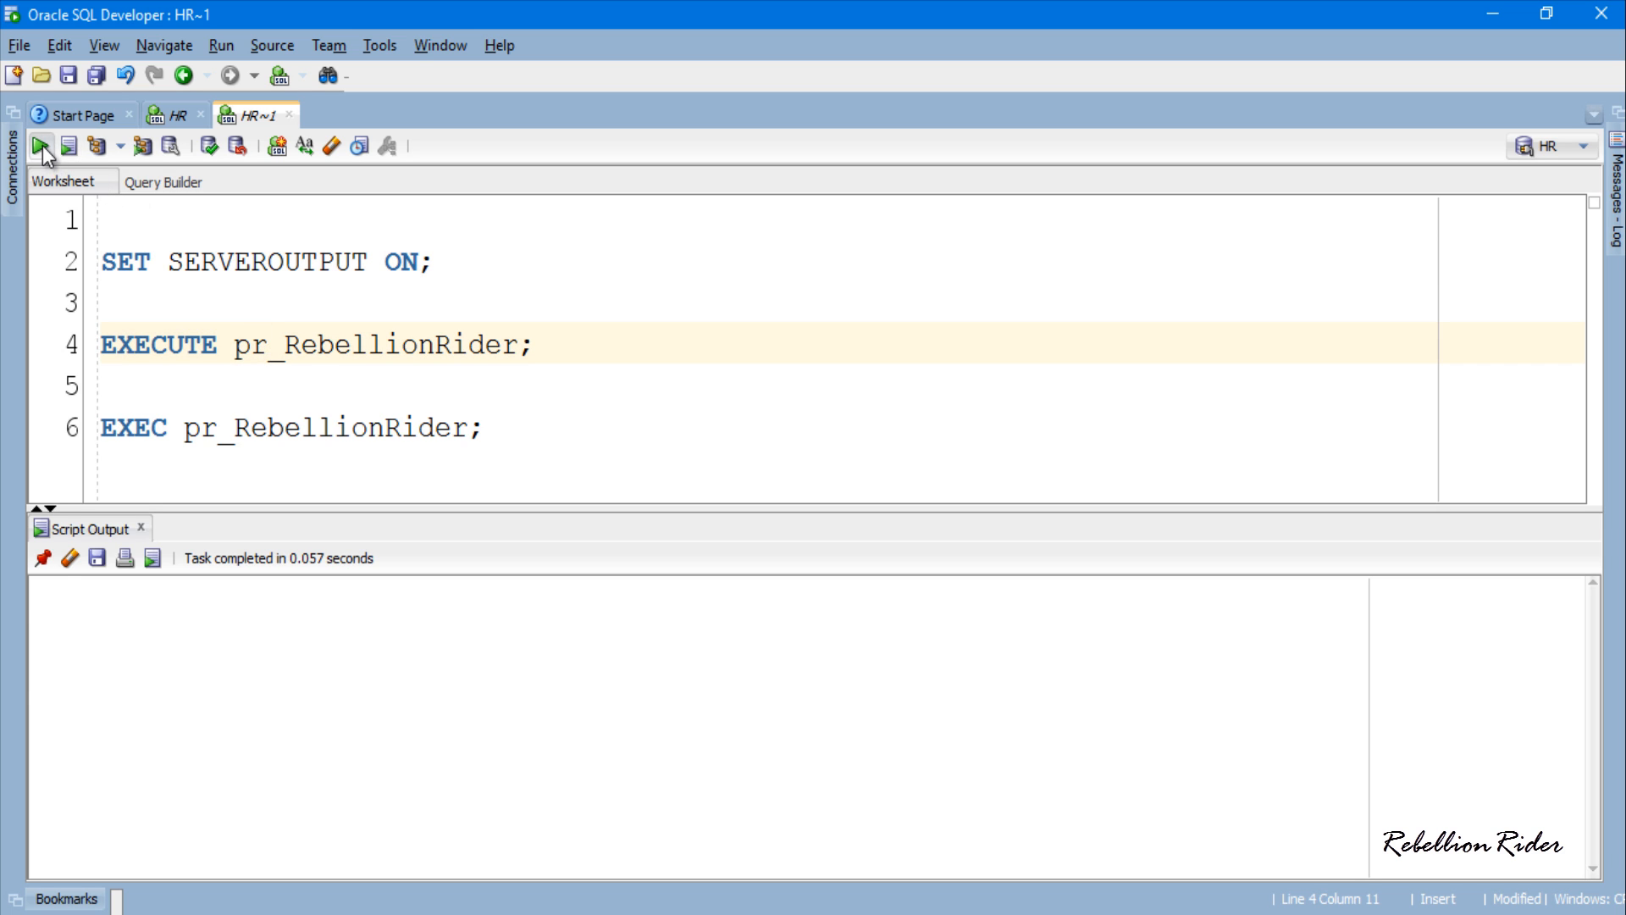
- Run the EXECUTE and EXEC calls so the greeting appears in Script Output
click(44, 145)
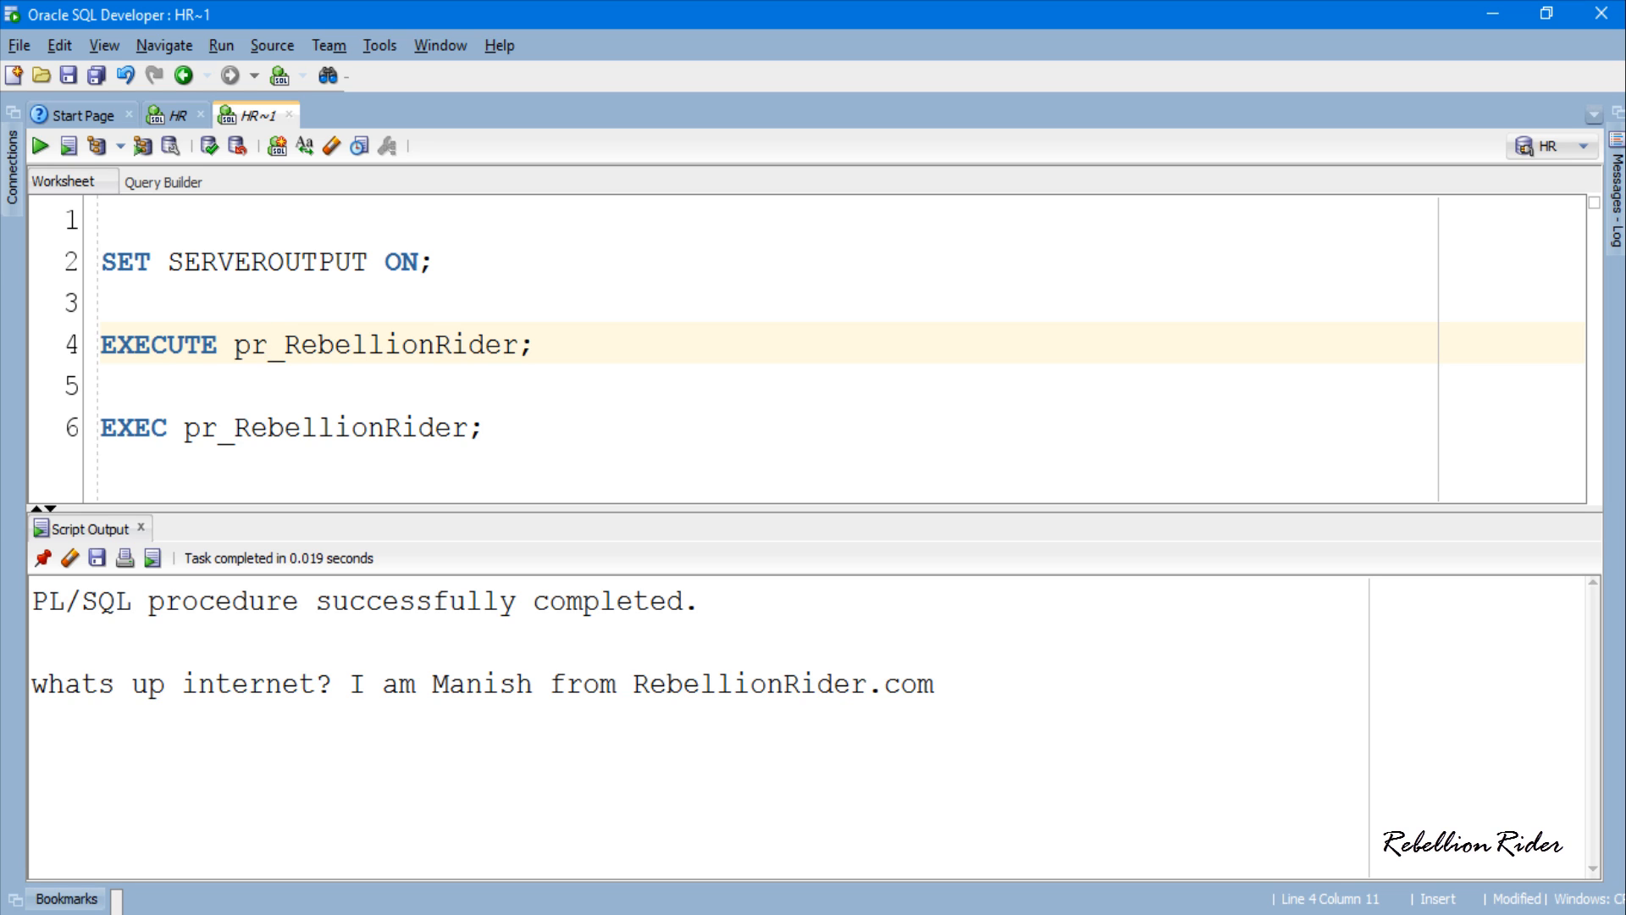
click(269, 344)
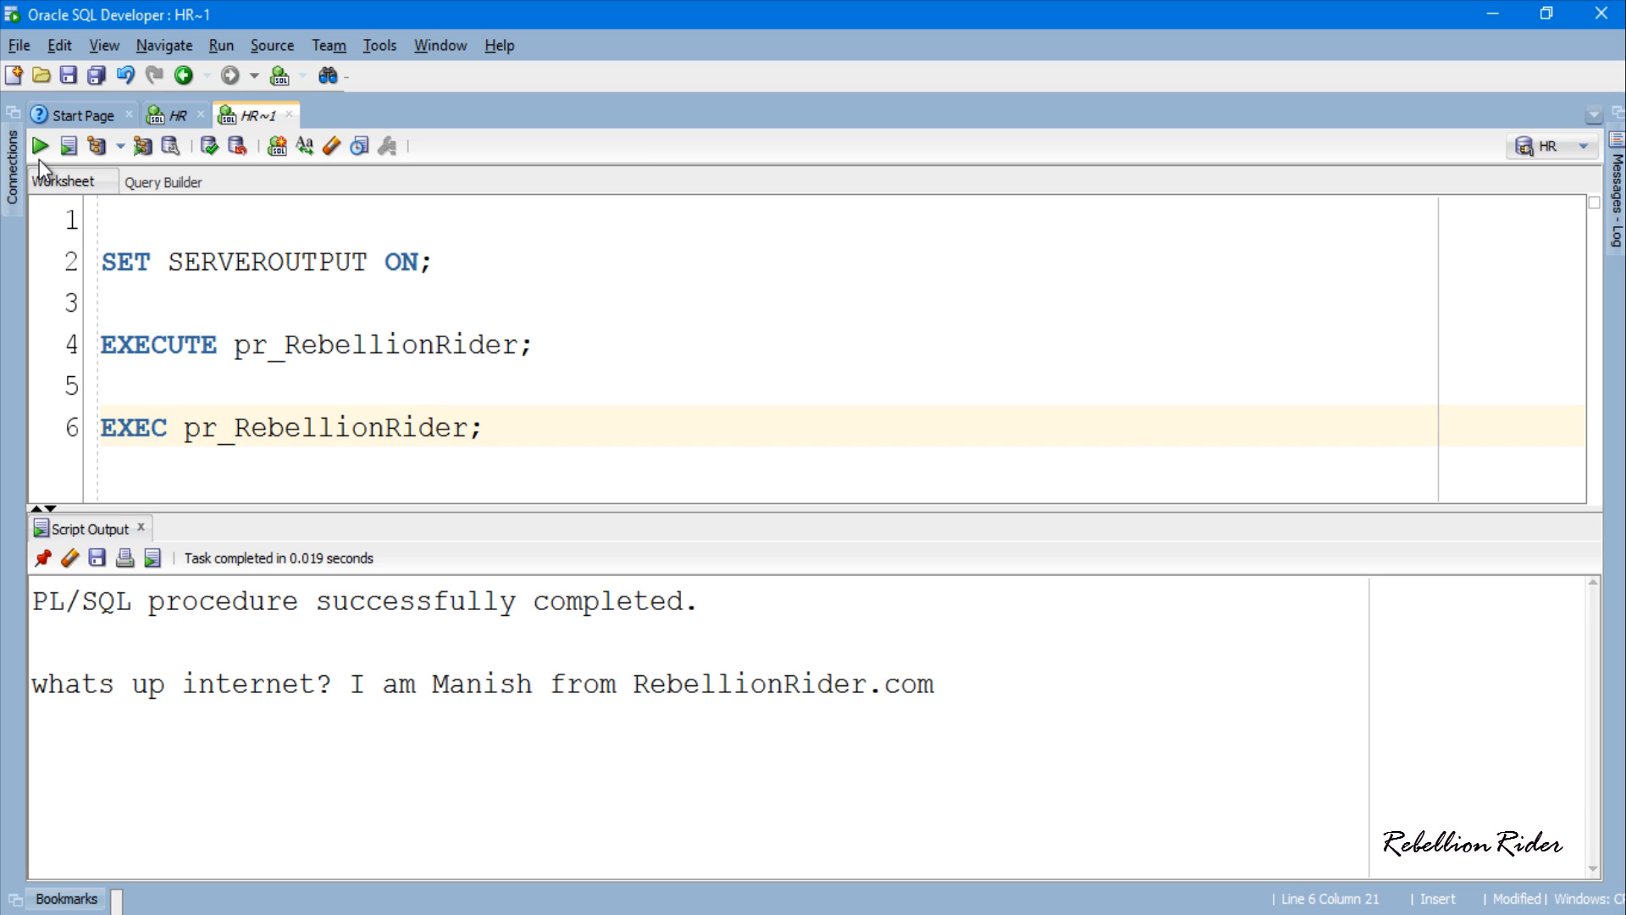
click(44, 145)
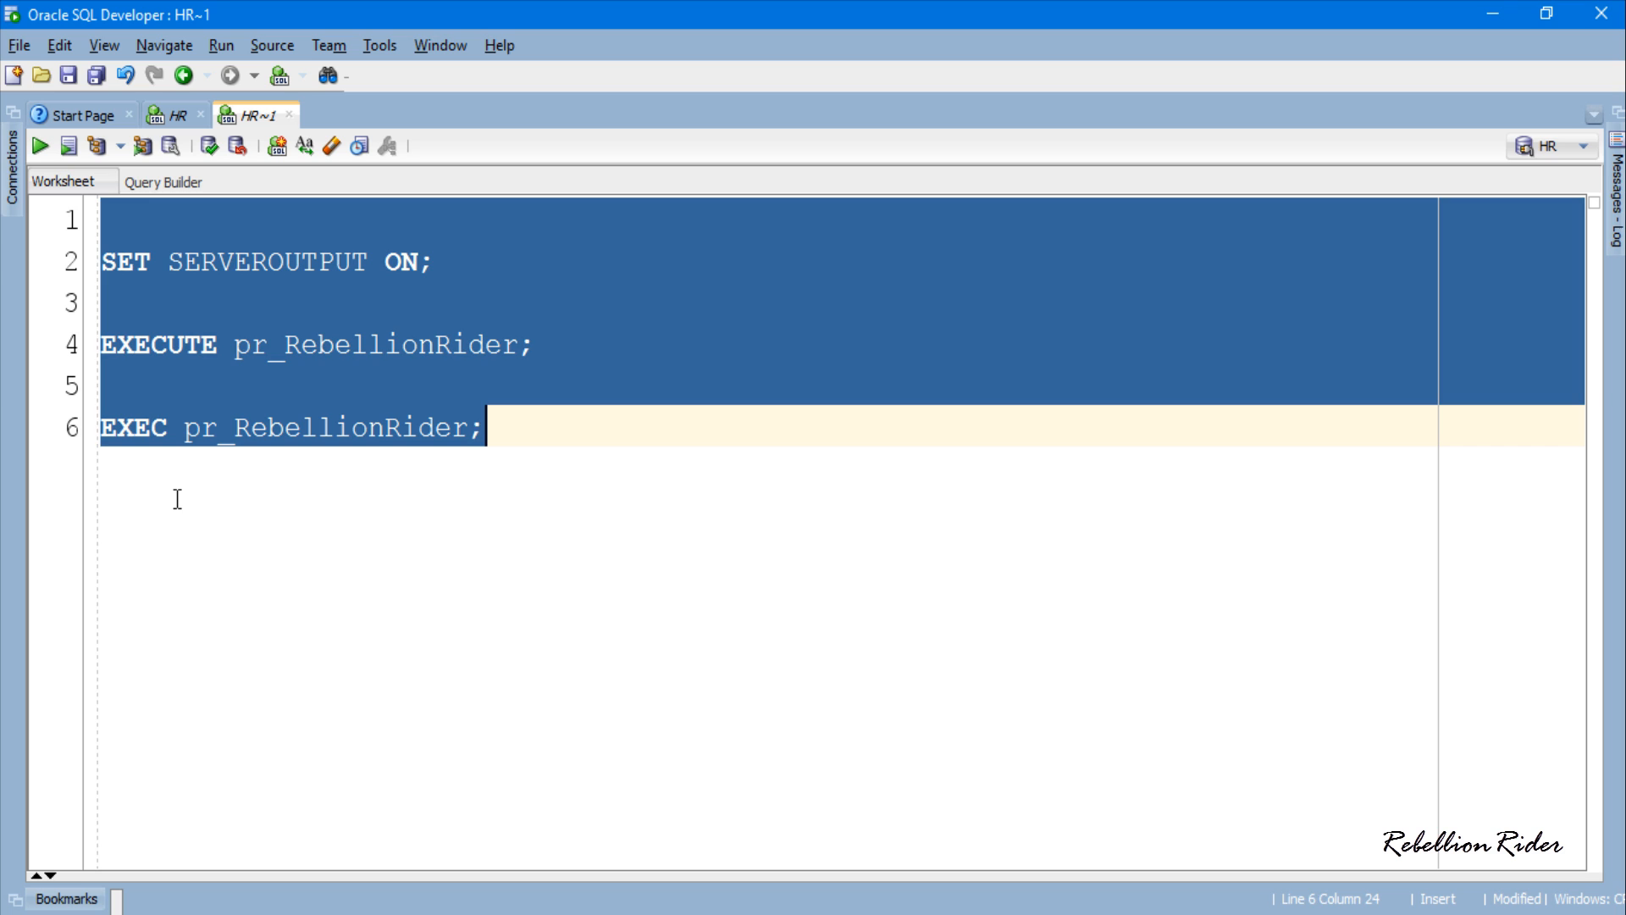
- Wrap the pr_RebellionRider call in an anonymous BEGIN … END; block
text(B)
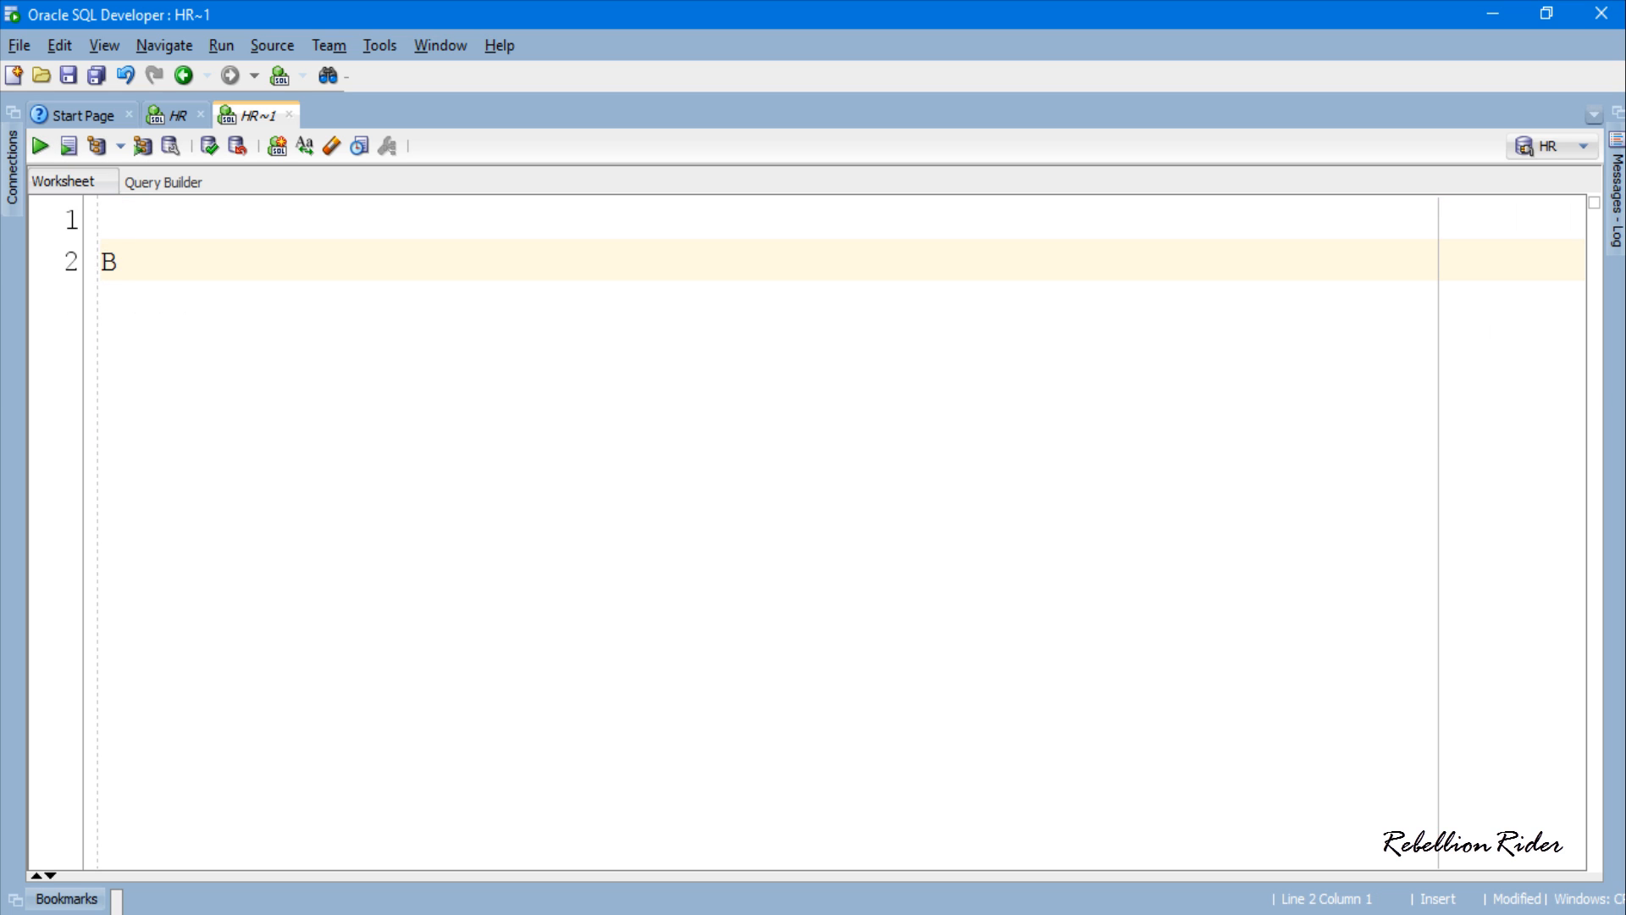
text(EGIN)
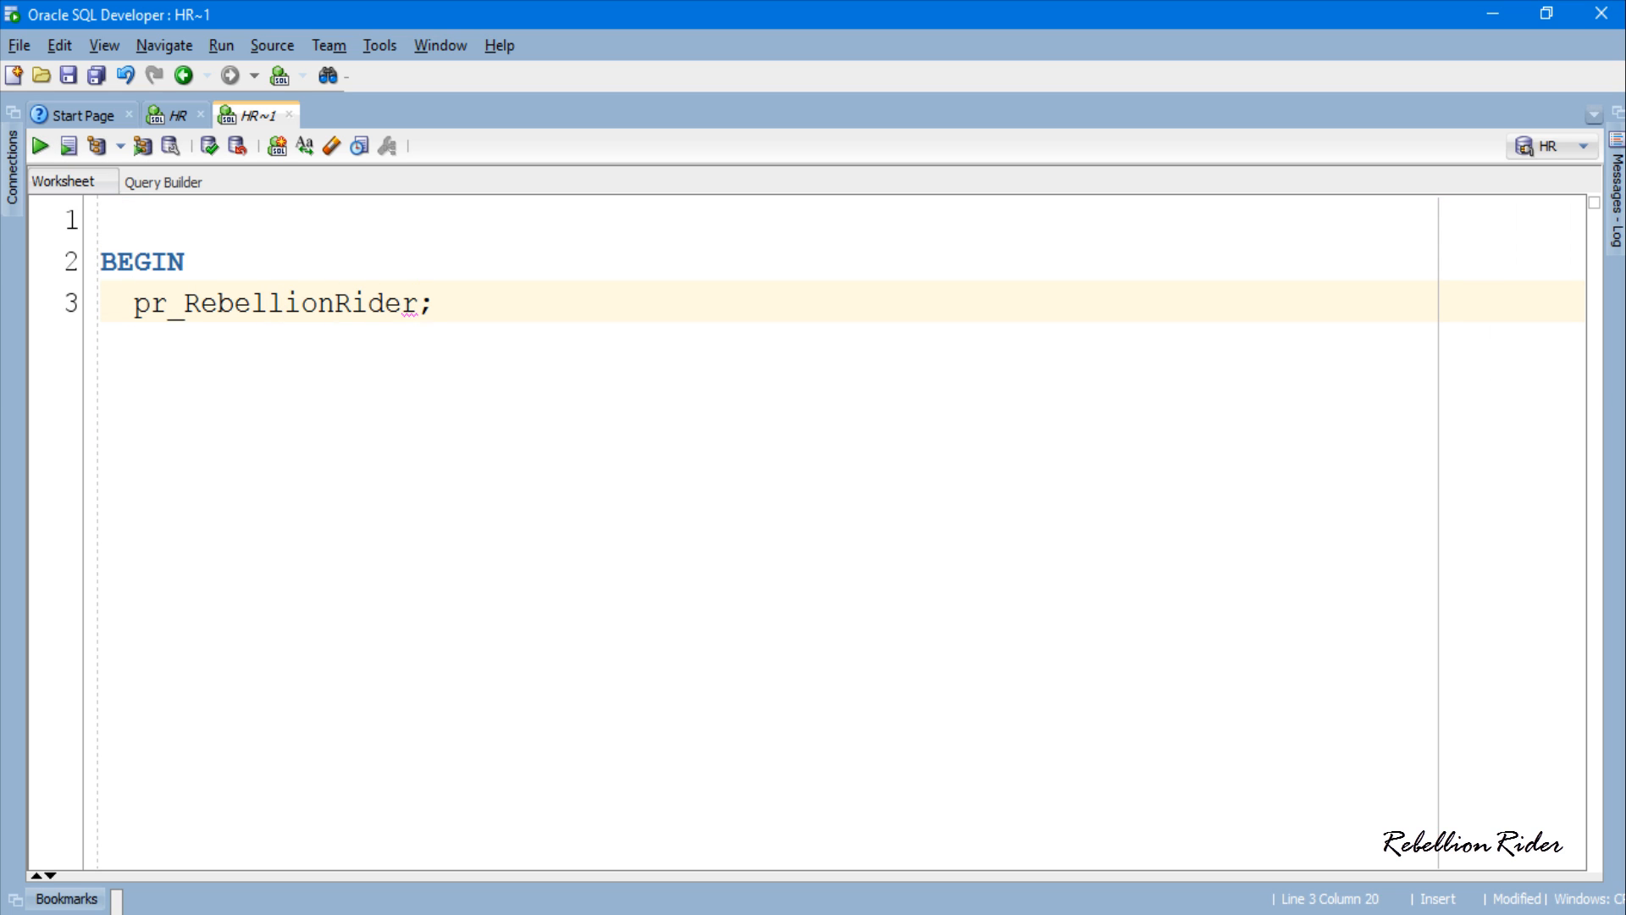
text(END;)
text(/)
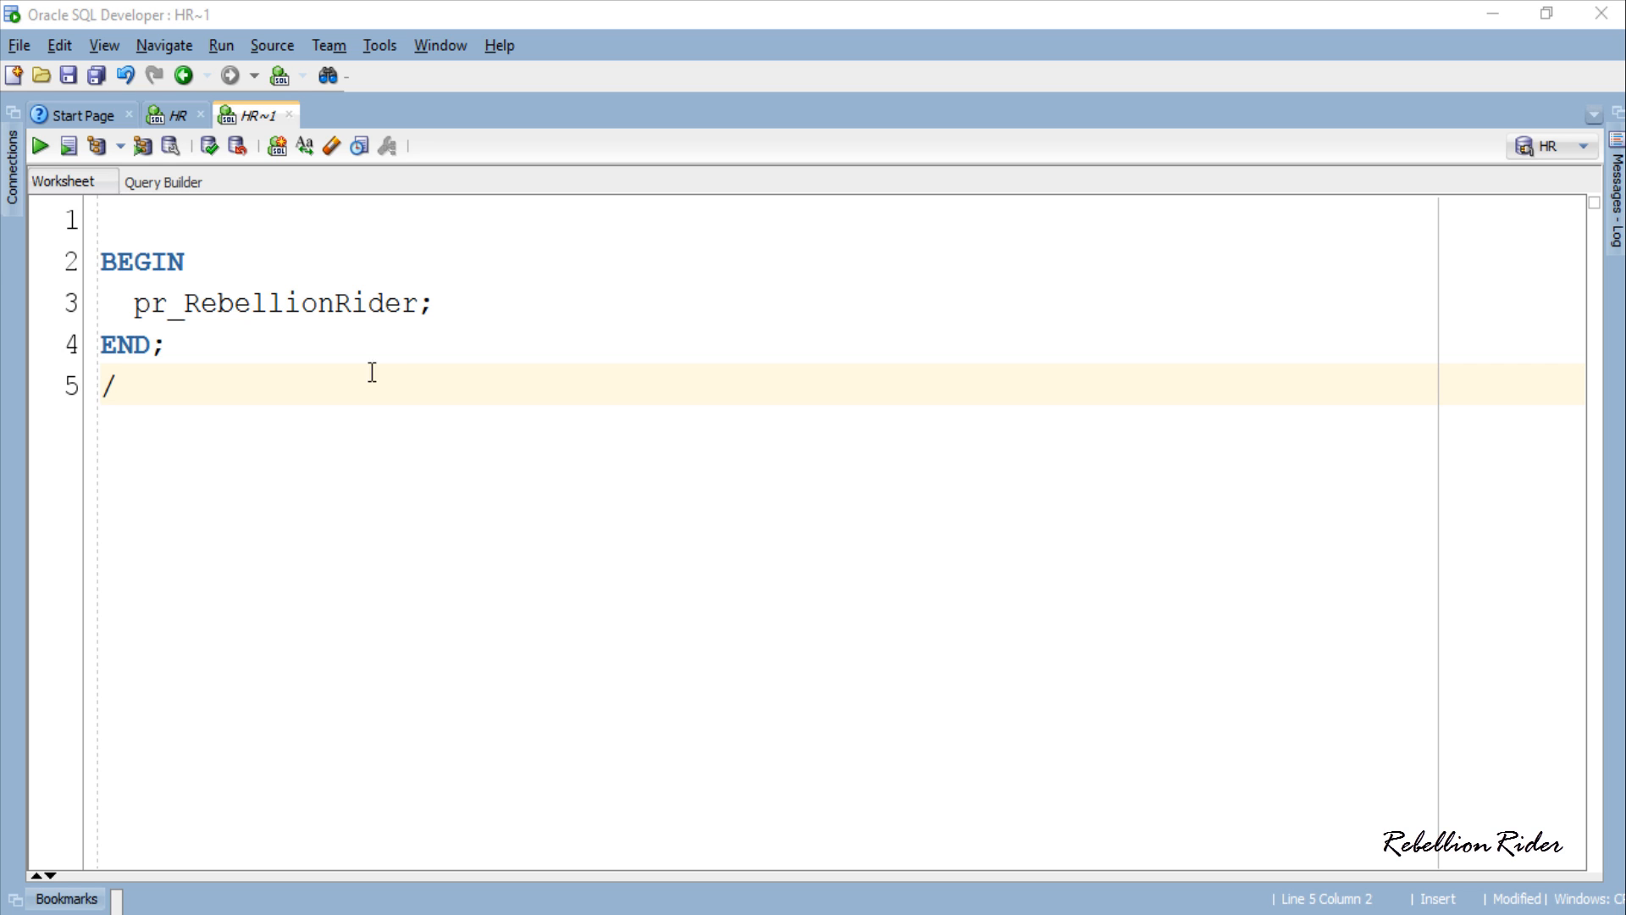
- Run the anonymous block so the greeting prints in Script Output
click(40, 146)
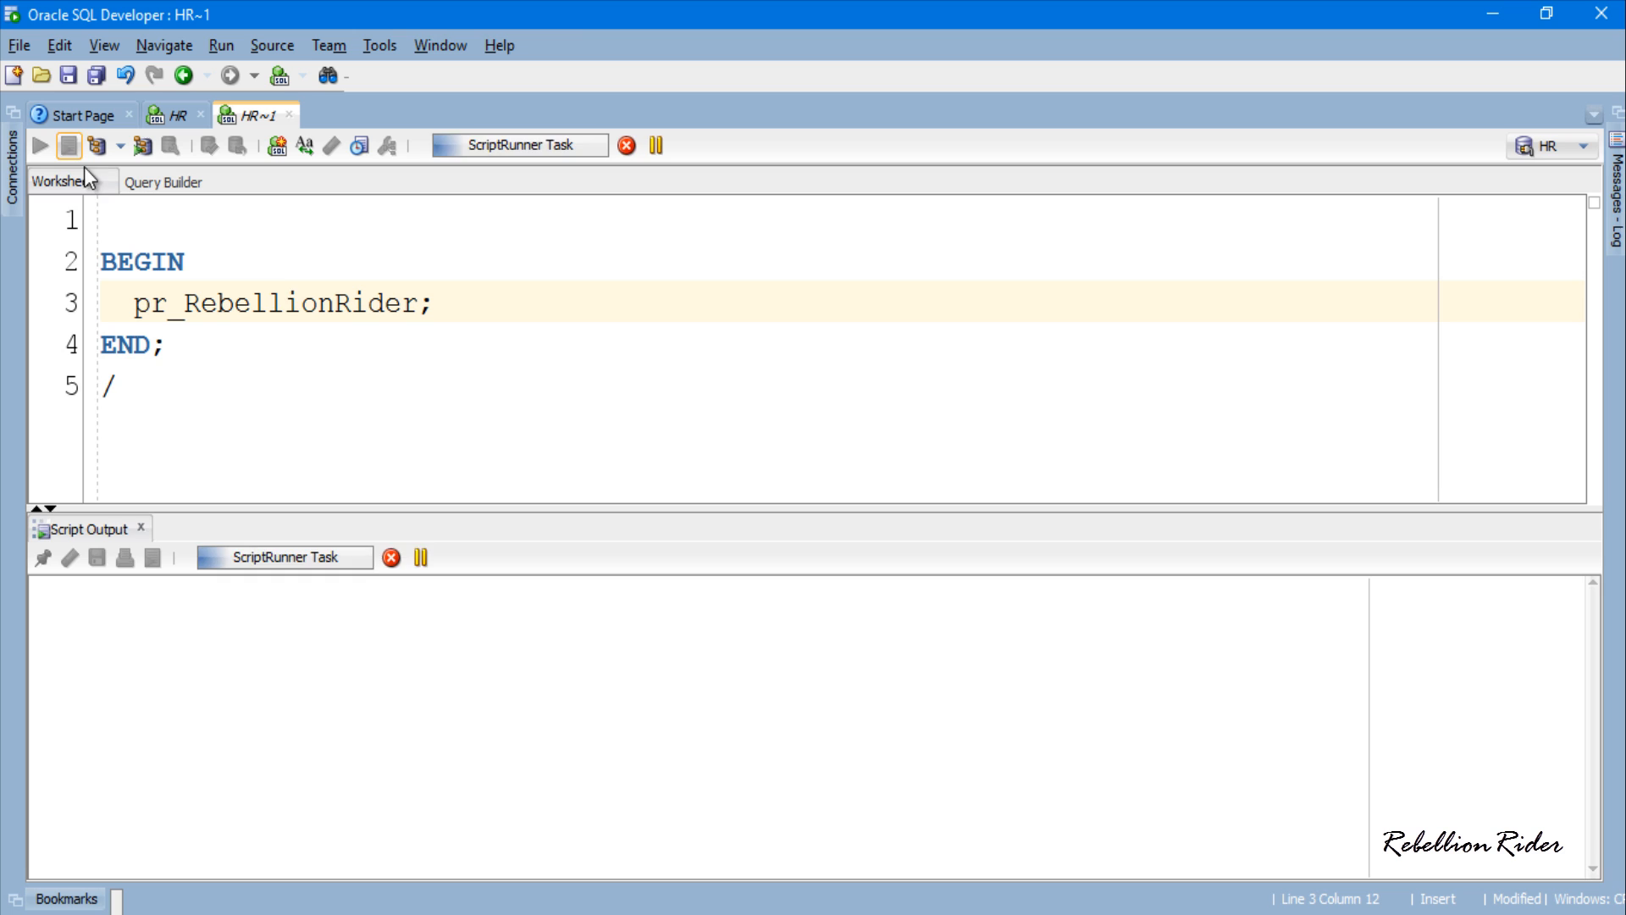
click(39, 145)
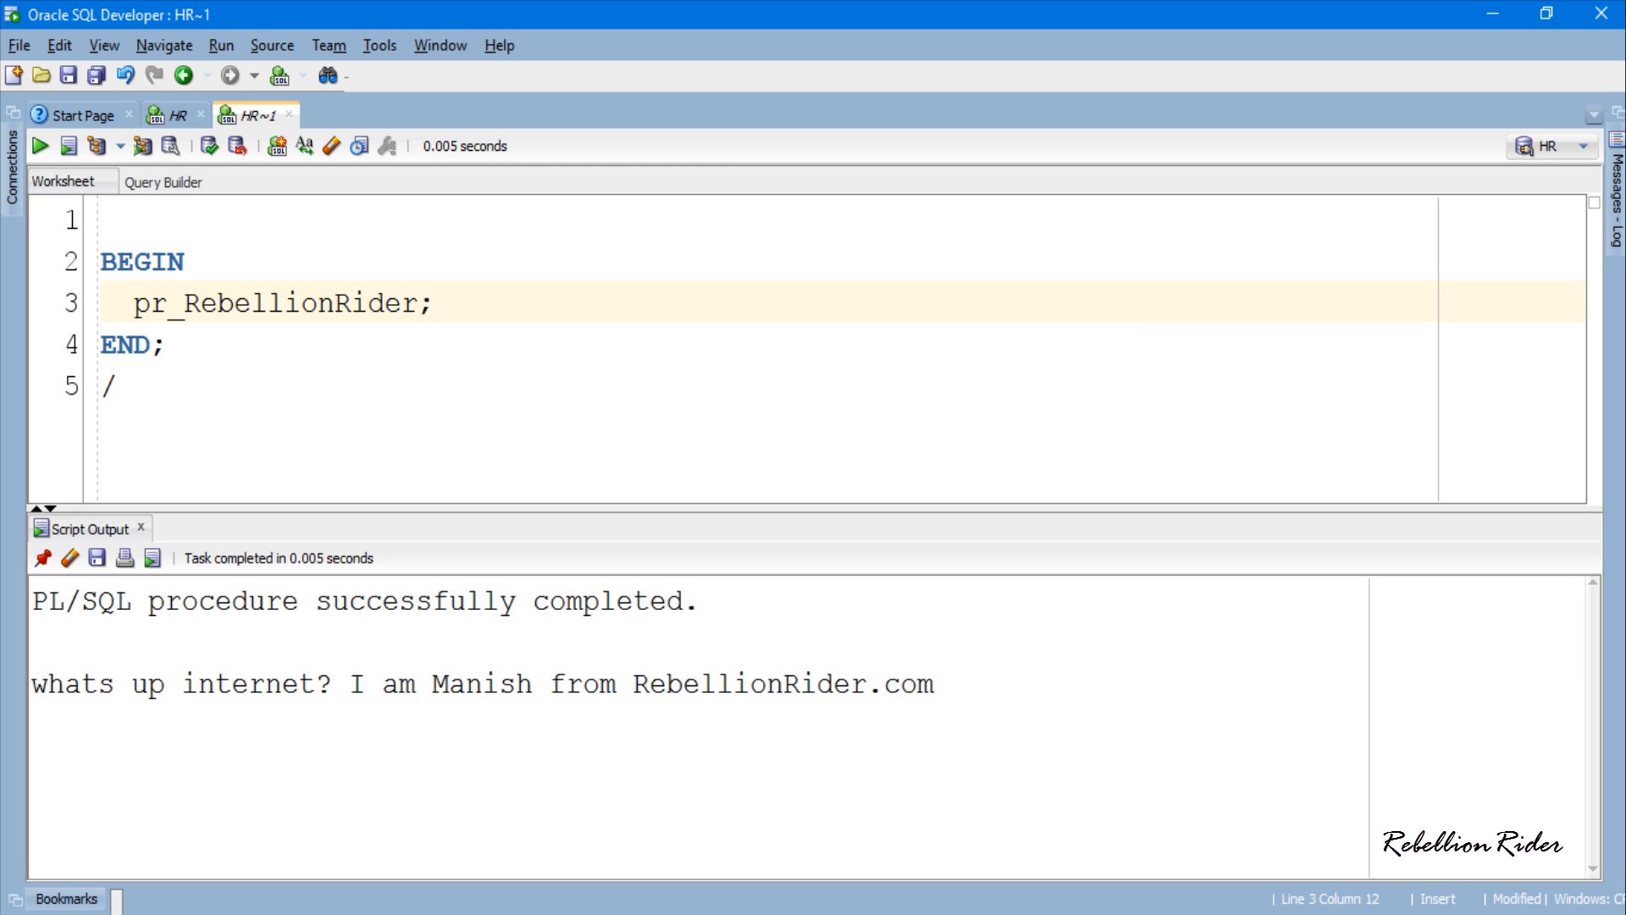
click(286, 302)
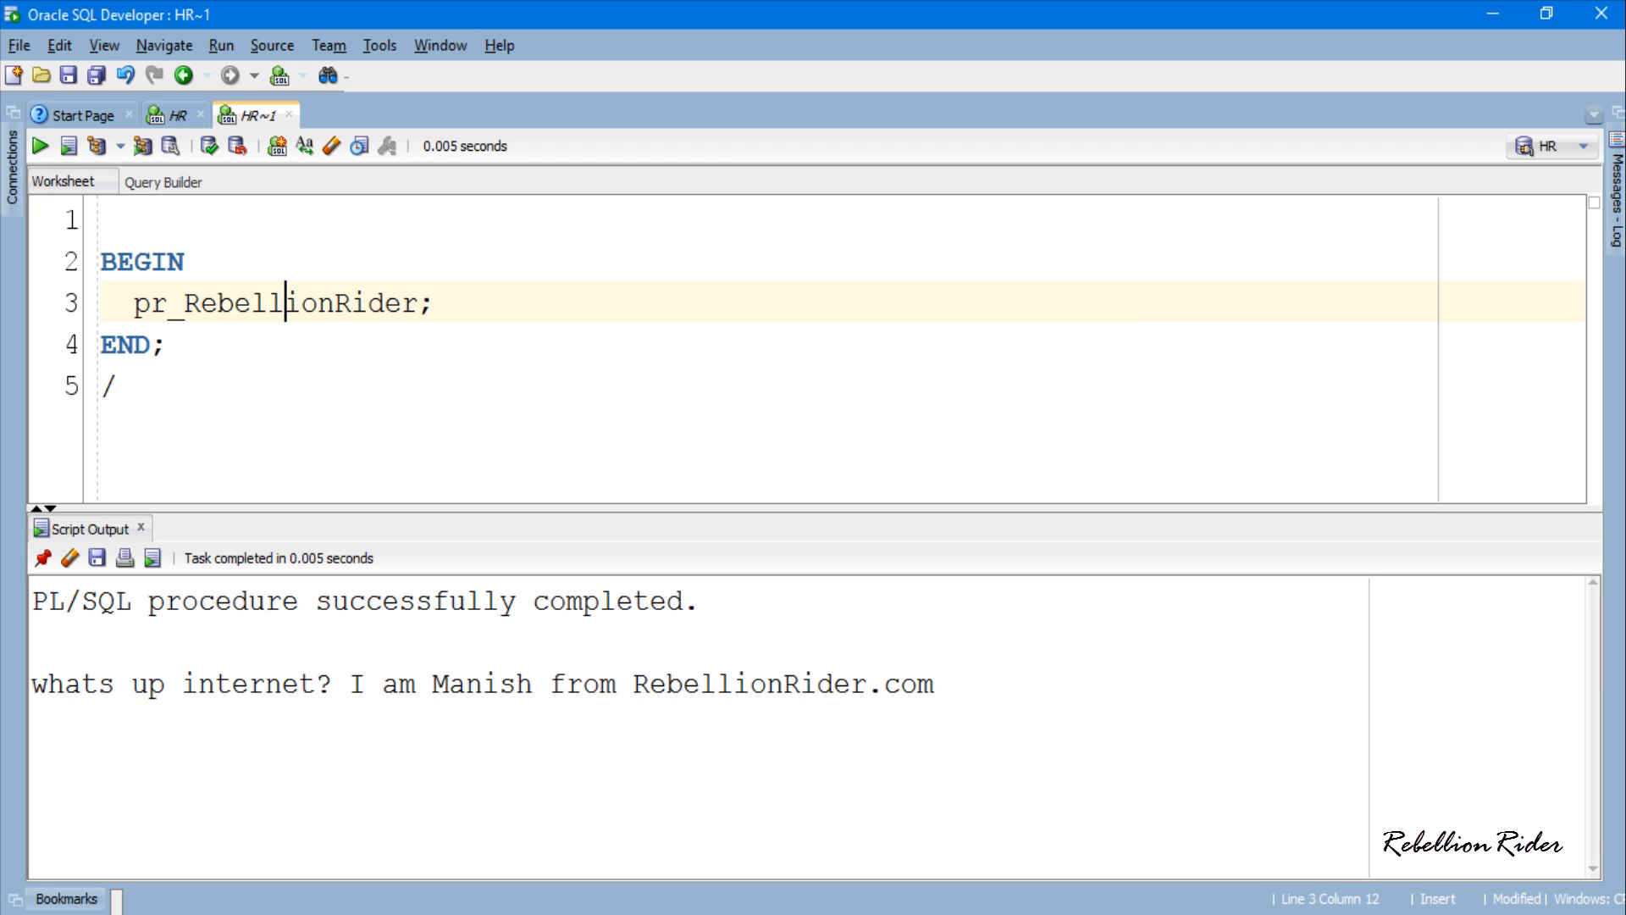